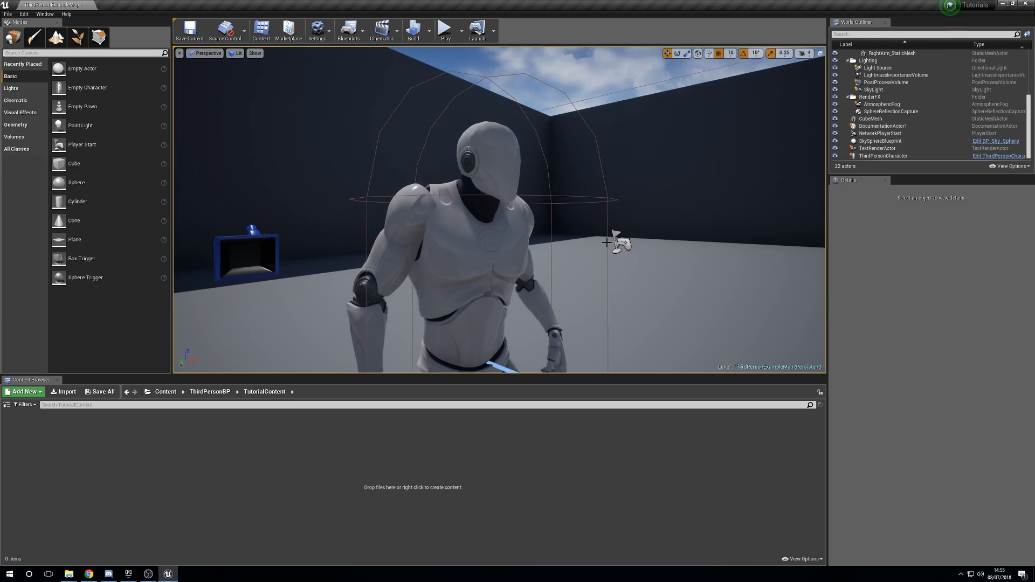
mouse_move(553, 266)
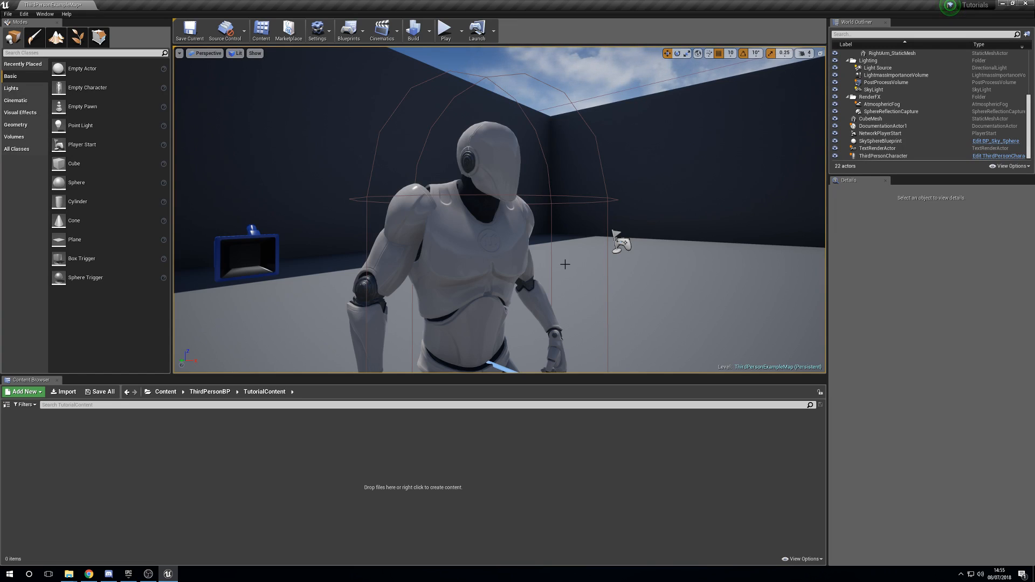
mouse_move(567, 276)
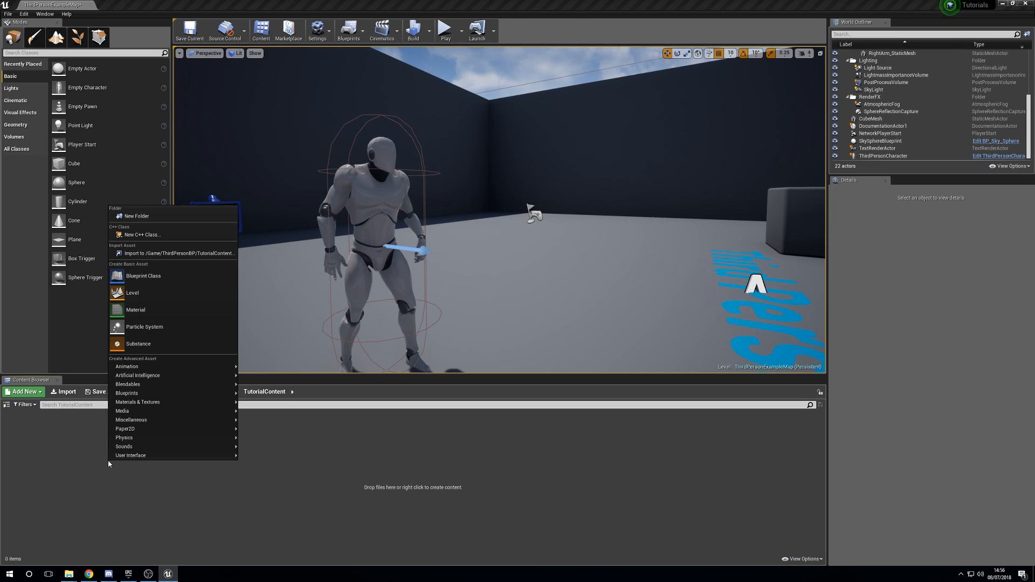
mouse_move(135, 310)
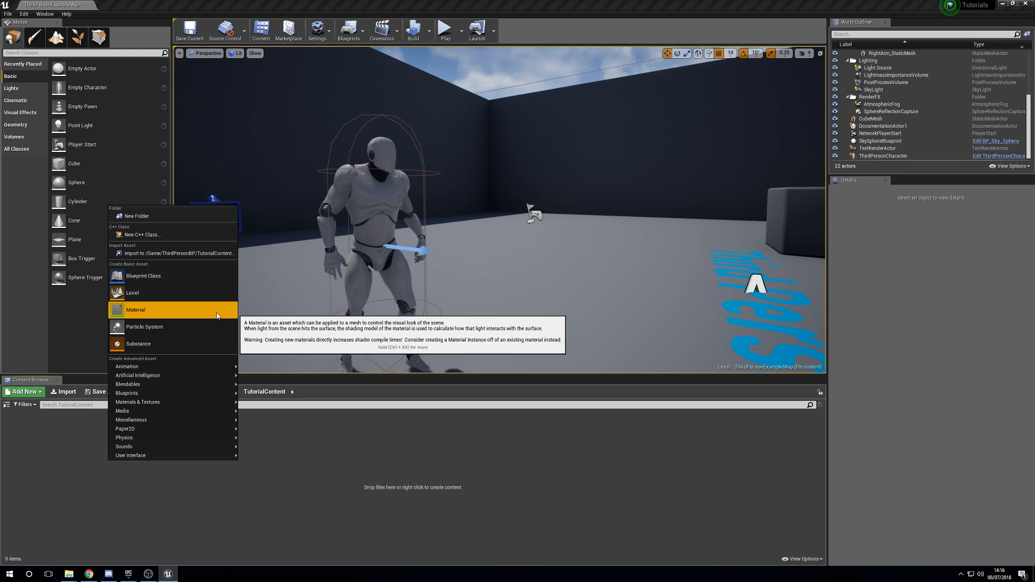
Step: Create a new material named TextureChange_M and open it in the Material Editor
left_click(136, 309)
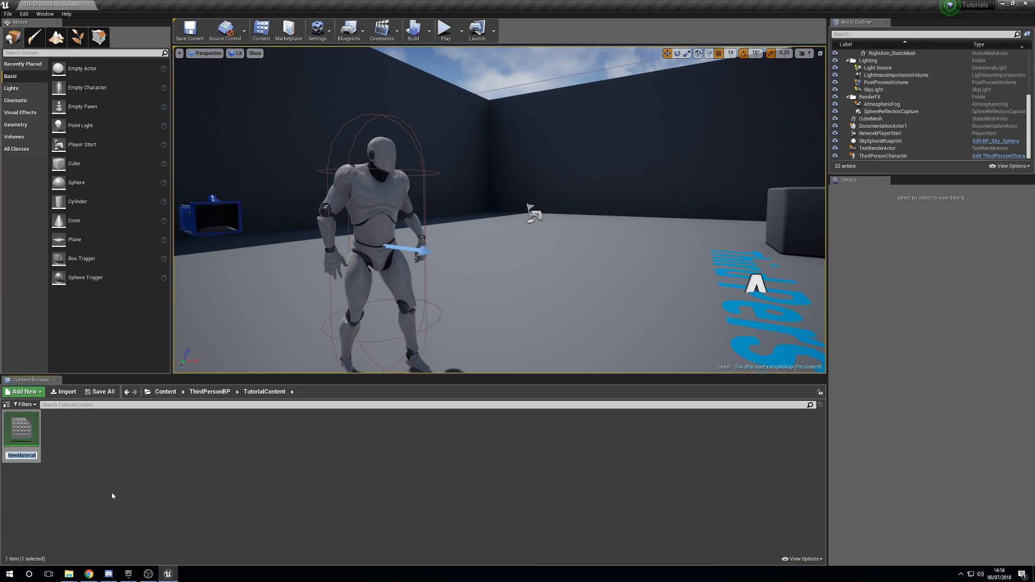
type("TextureChan")
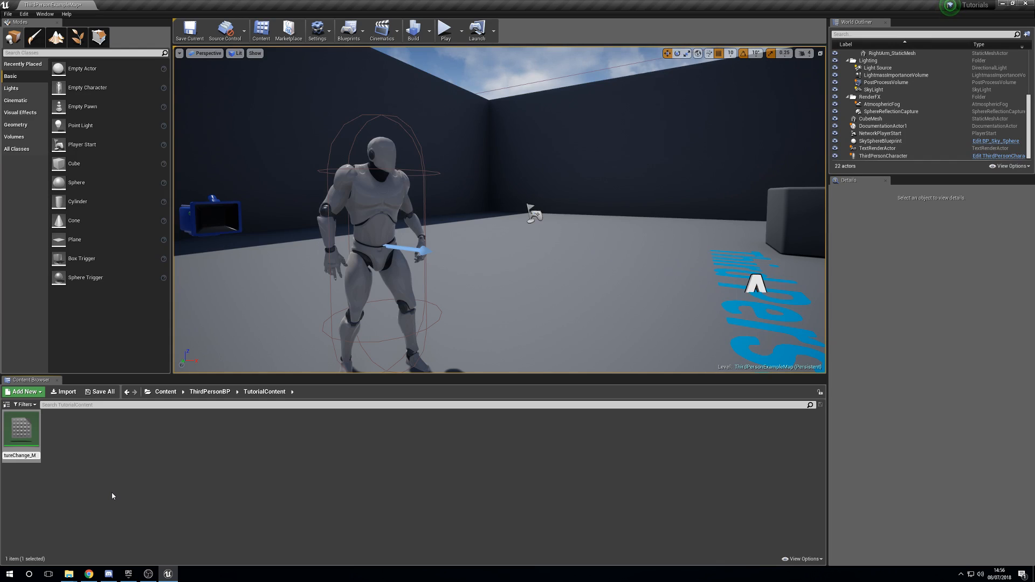
double_click(19, 430)
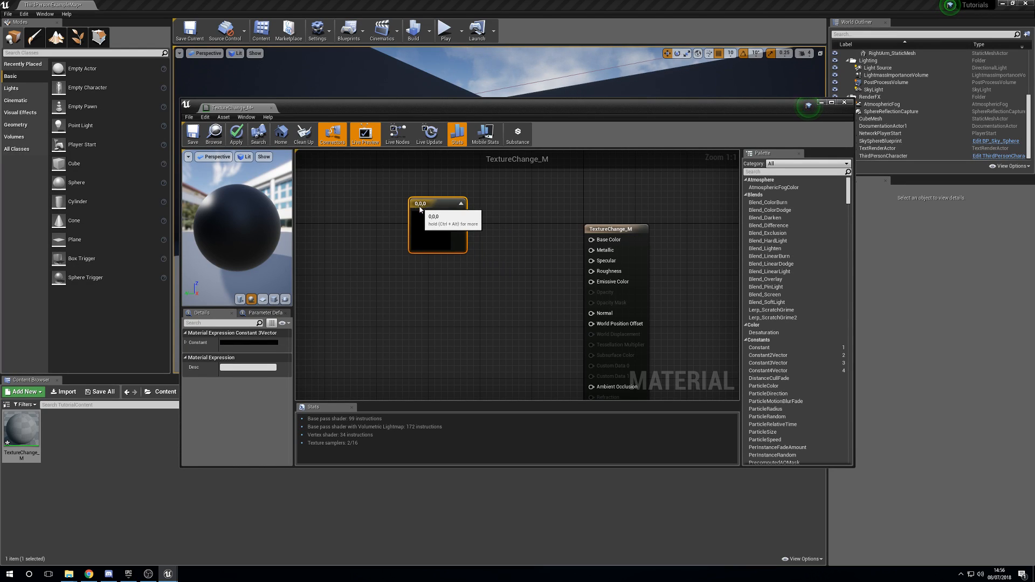
Step: Wire a Constant3Vector into Base Color and set it to a grey colour
left_click_drag(460, 214, 590, 240)
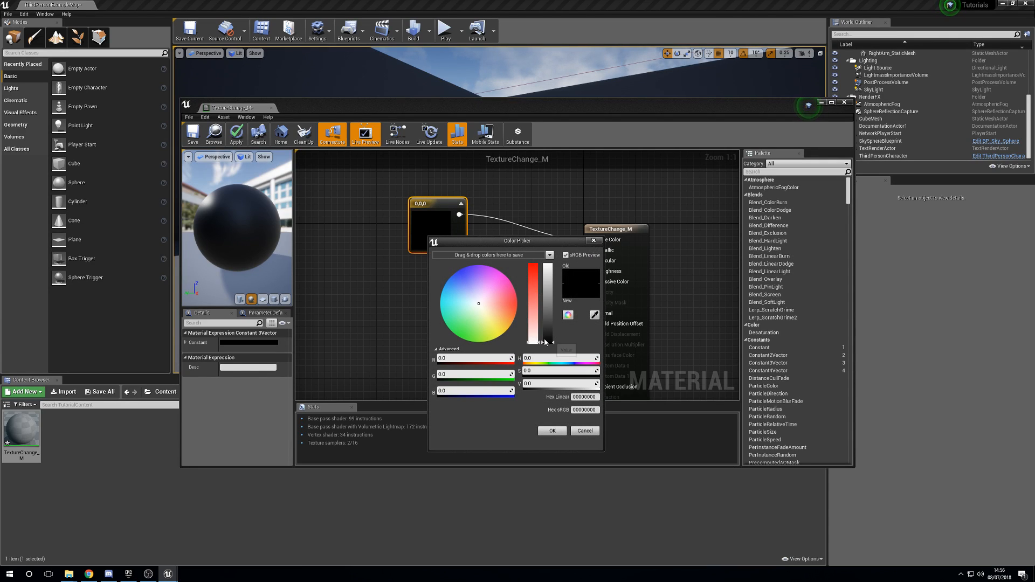
left_click_drag(547, 336, 548, 323)
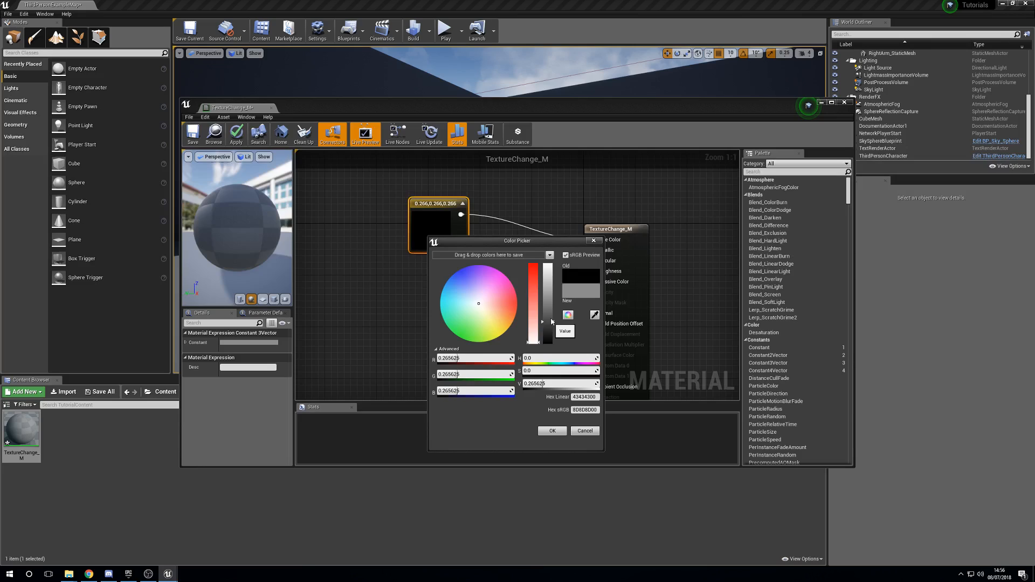
left_click(551, 430)
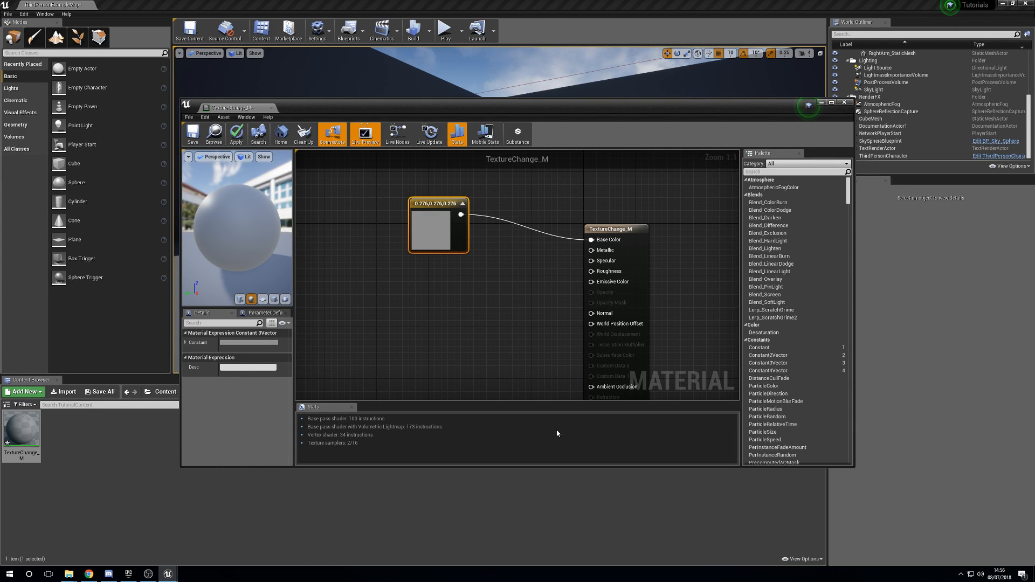
mouse_move(522, 431)
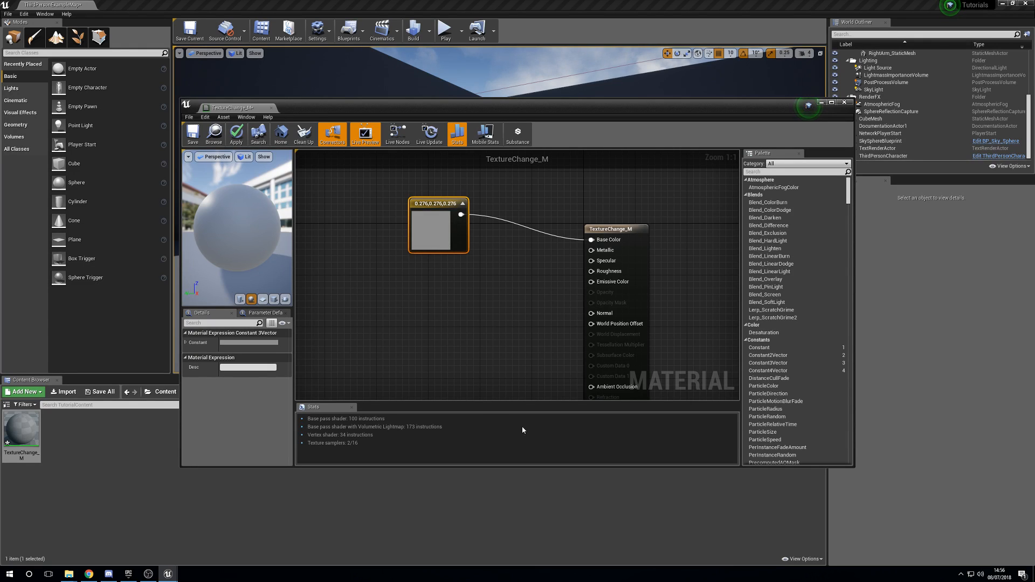
mouse_move(468, 413)
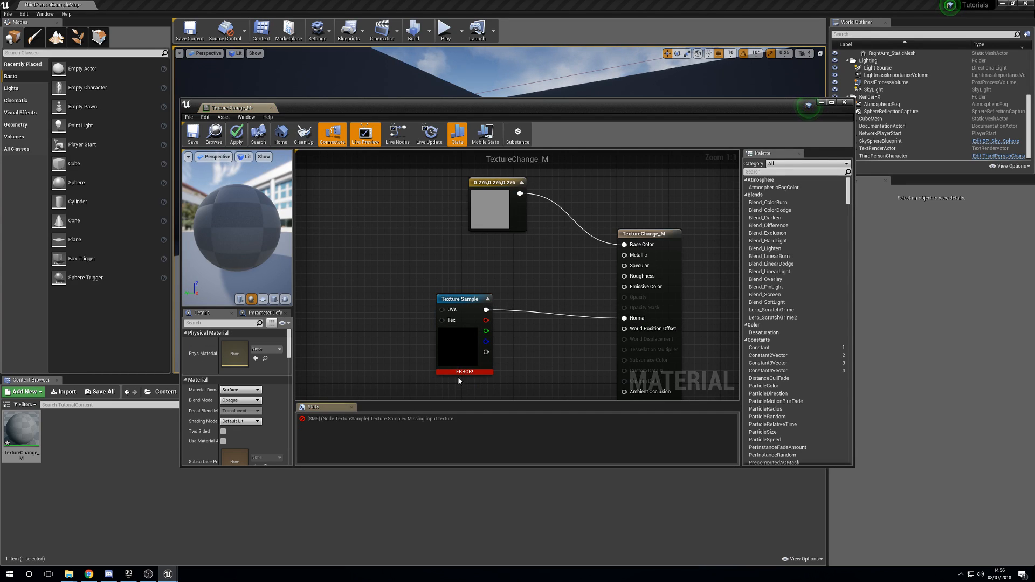
Step: Give the Texture Sample the brick clay normal map on the Normal input, then close the editor
left_click(463, 299)
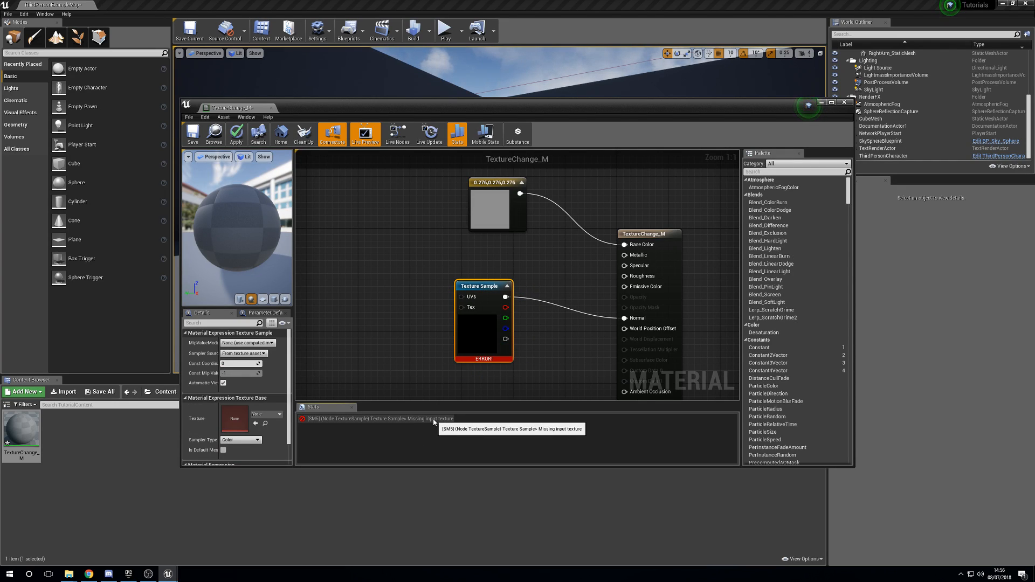
mouse_move(416, 116)
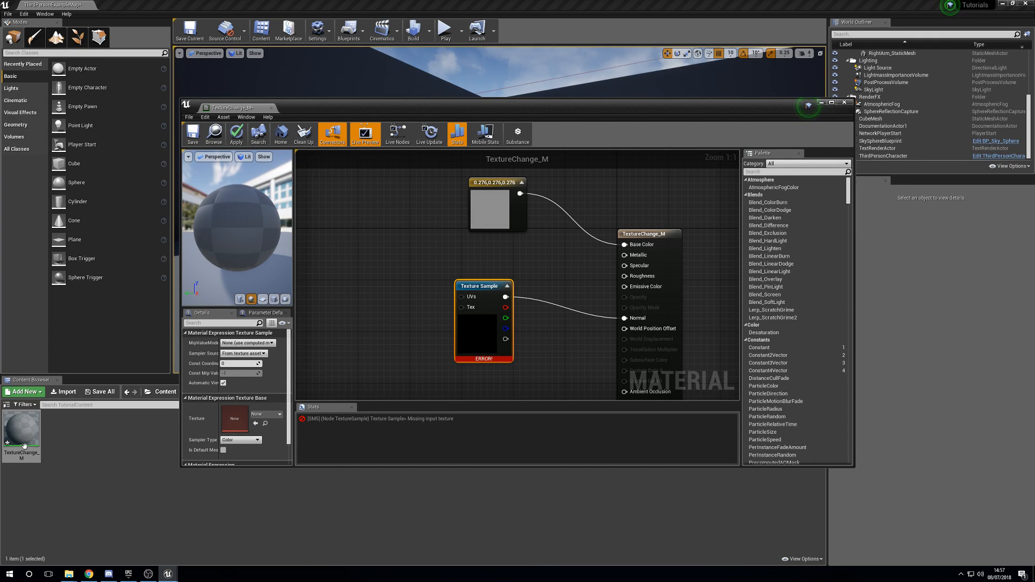
mouse_move(79, 445)
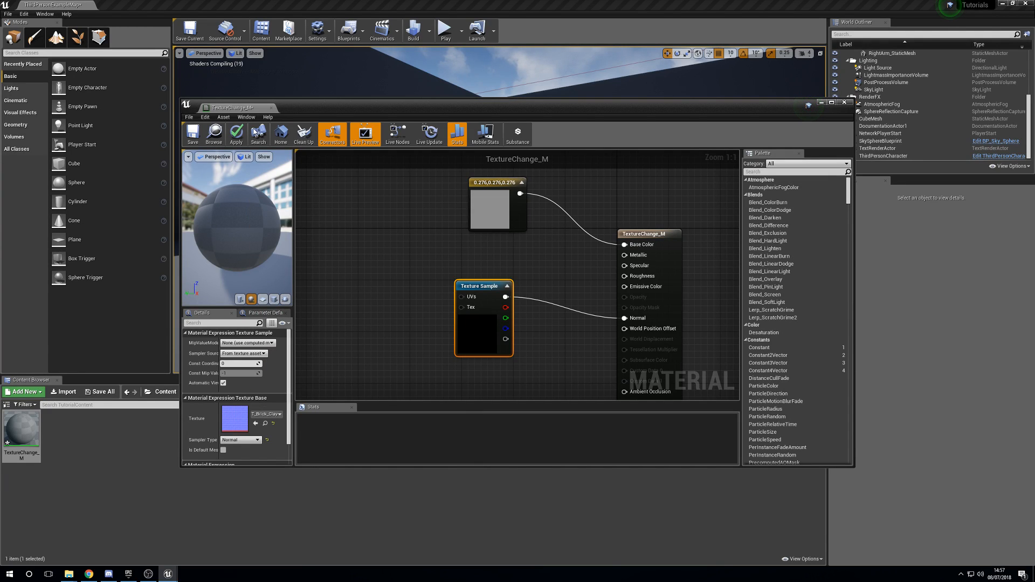
left_click(236, 134)
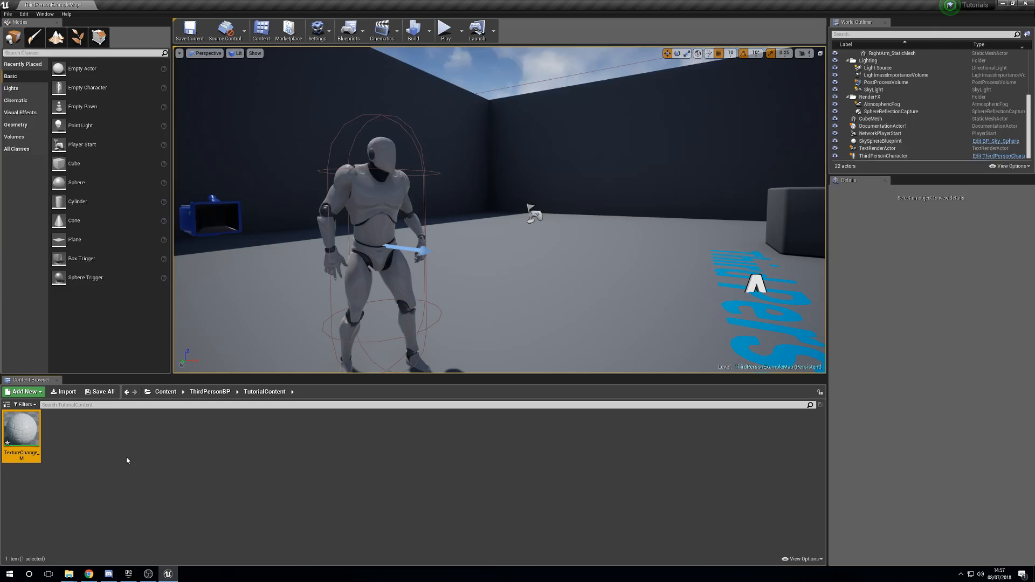
mouse_move(19, 428)
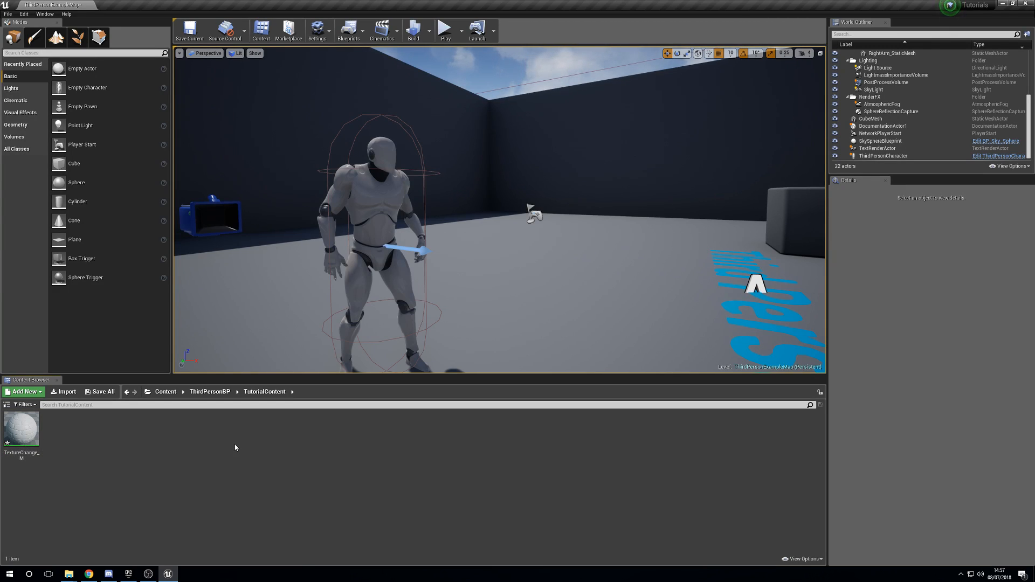
double_click(22, 428)
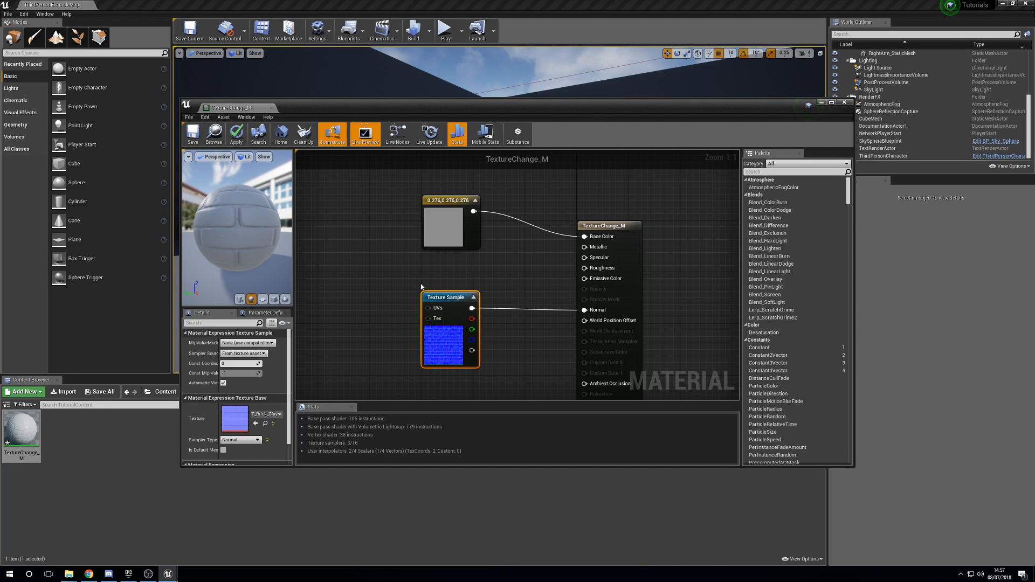
right_click(452, 291)
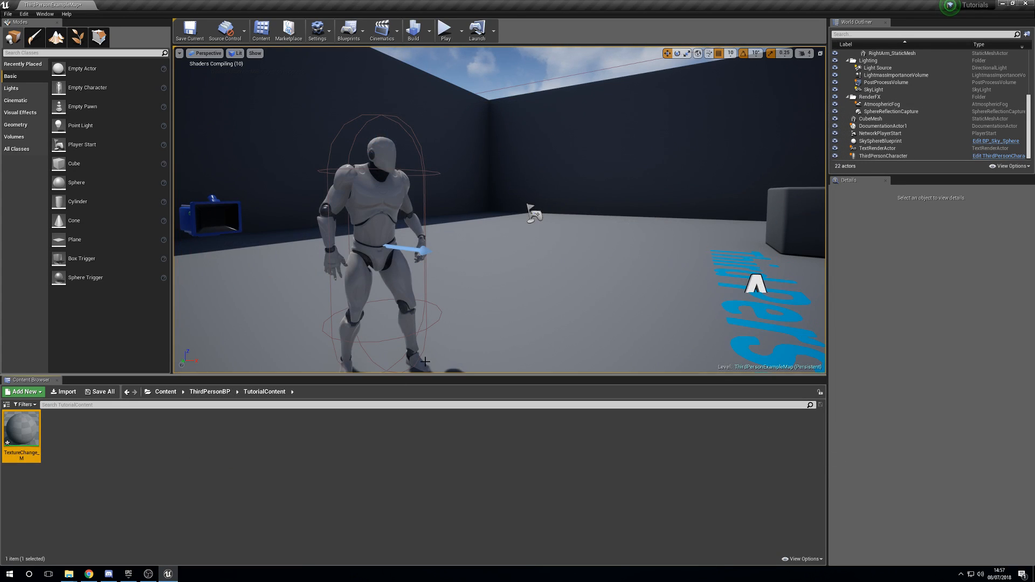
Step: Create an Actor blueprint class named TextuteChange_BP and open it for editing
left_click(23, 391)
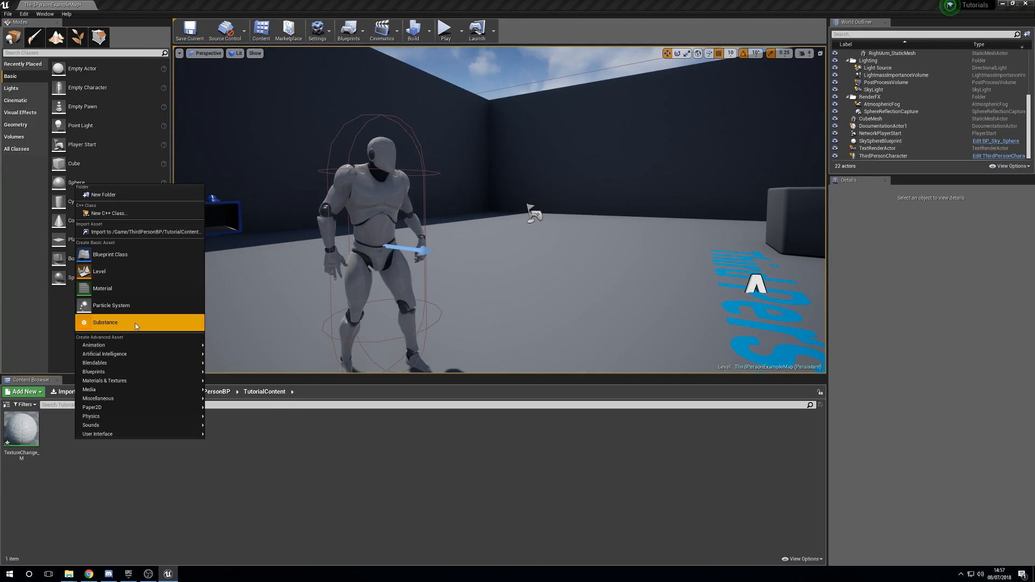
left_click(109, 254)
type("TextureCh")
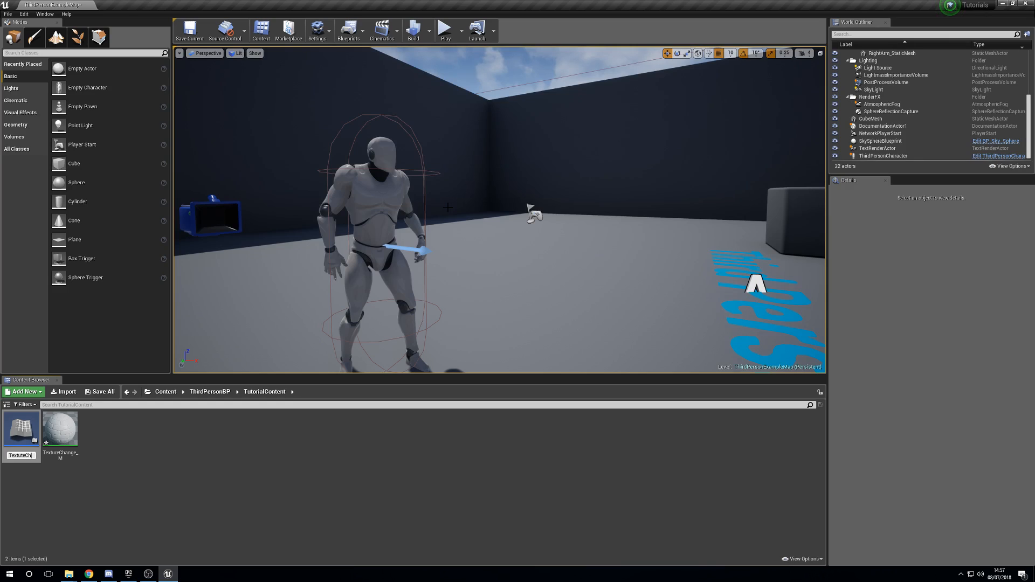
left_click(60, 428)
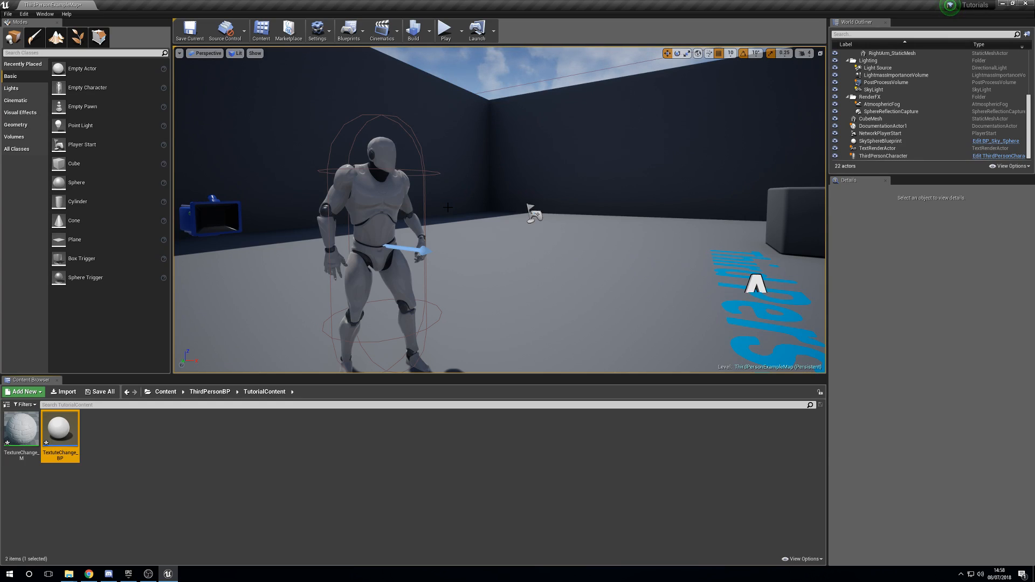
double_click(60, 426)
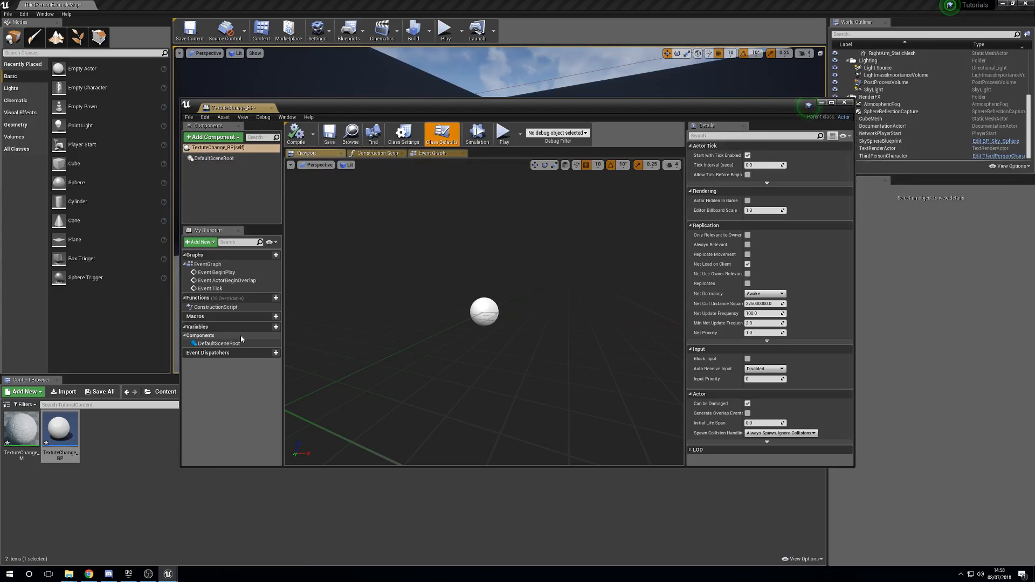
Step: Add a Sphere component wearing TextureChange_M and move to the Event Graph
left_click(211, 137)
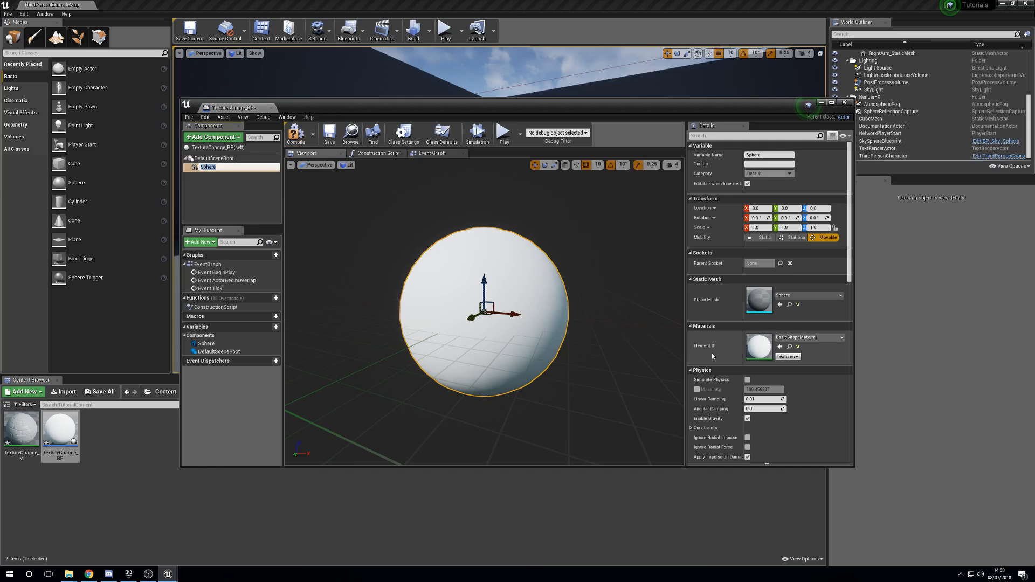
left_click(842, 338)
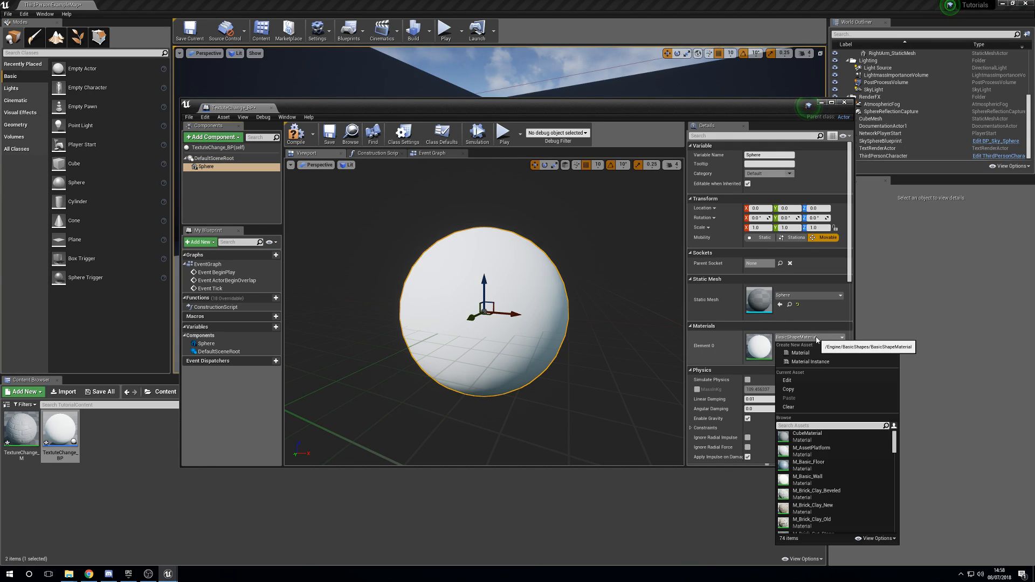
left_click(21, 429)
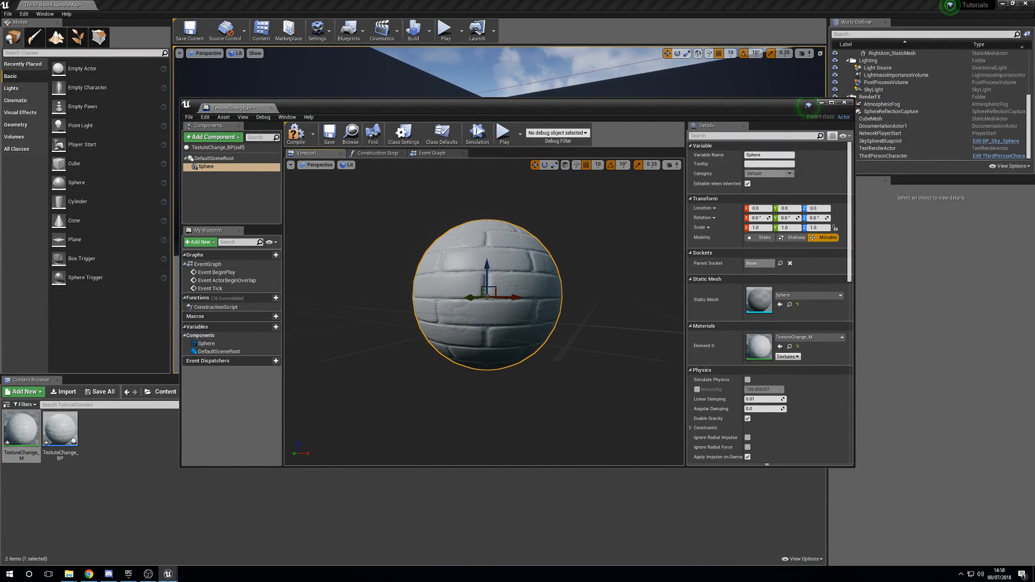
left_click(431, 153)
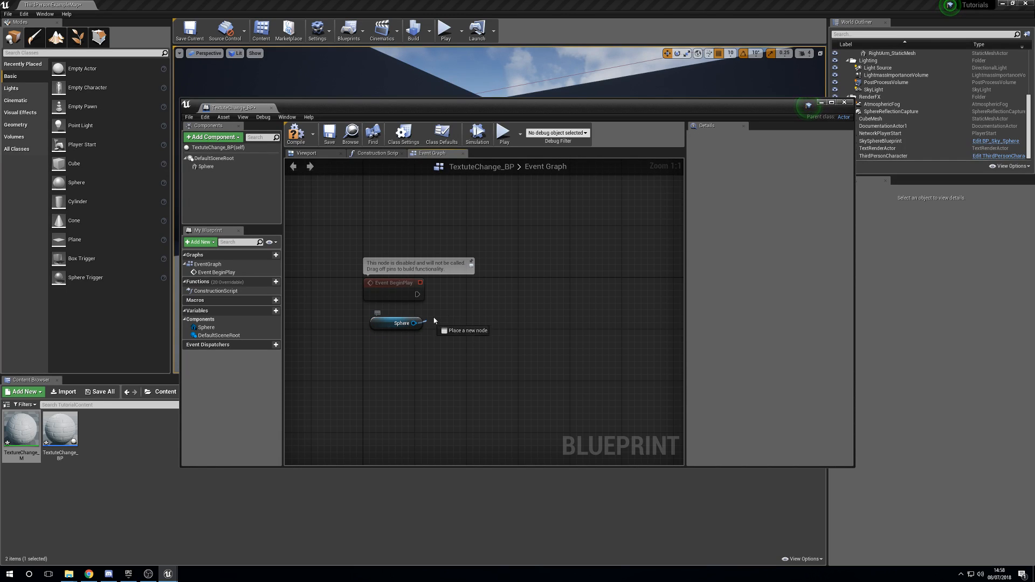
Step: Create a dynamic material instance from the Sphere and feed it into a Set Material node on the Sphere
left_click_drag(414, 322, 469, 315)
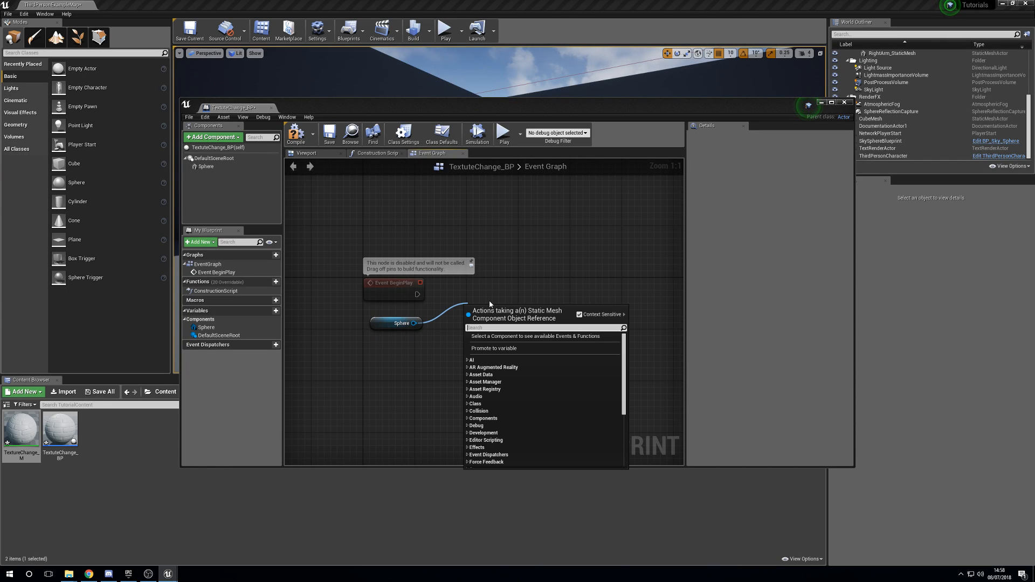
type("create dy")
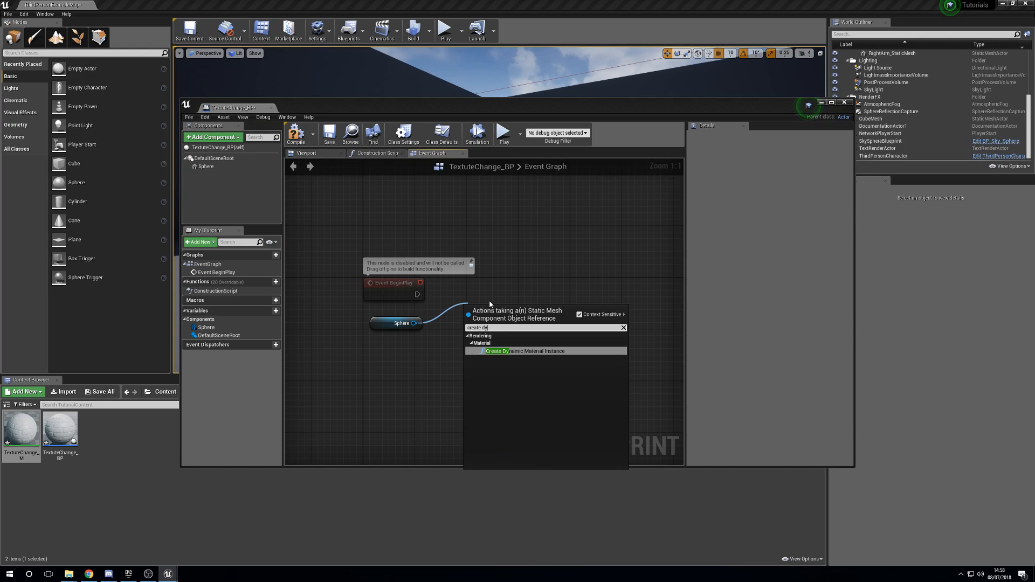
left_click(526, 350)
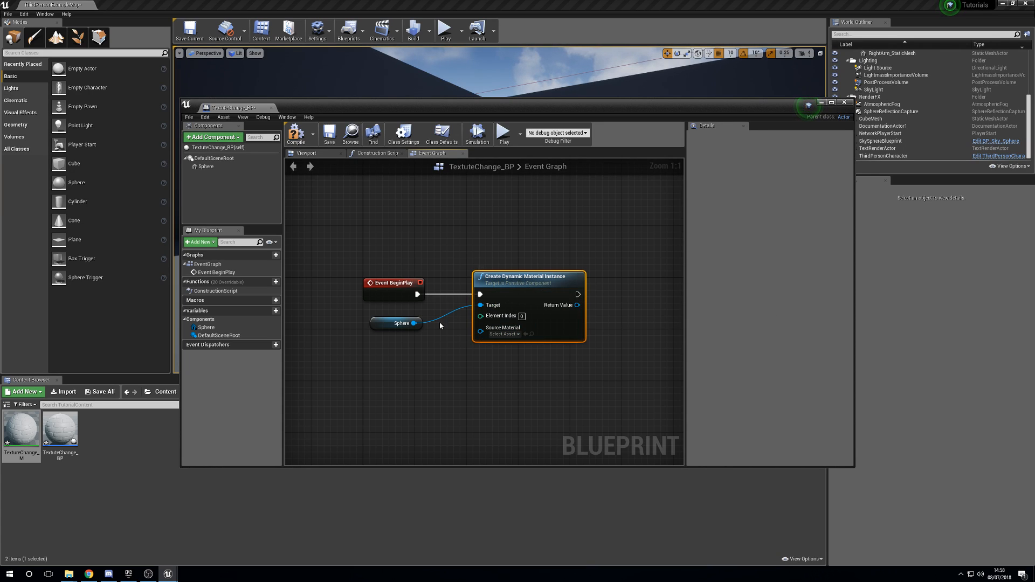
mouse_move(276, 433)
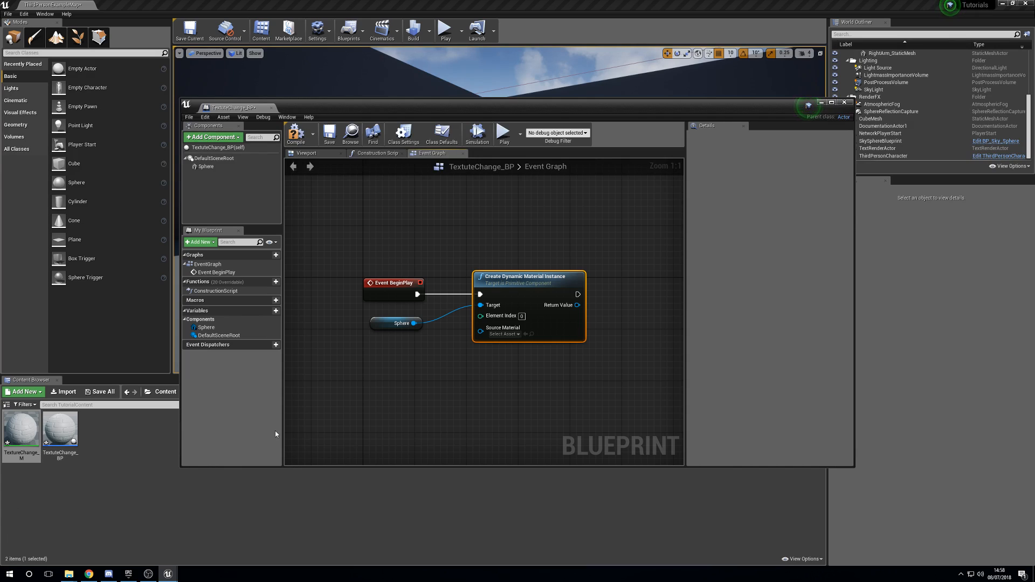
mouse_move(366, 447)
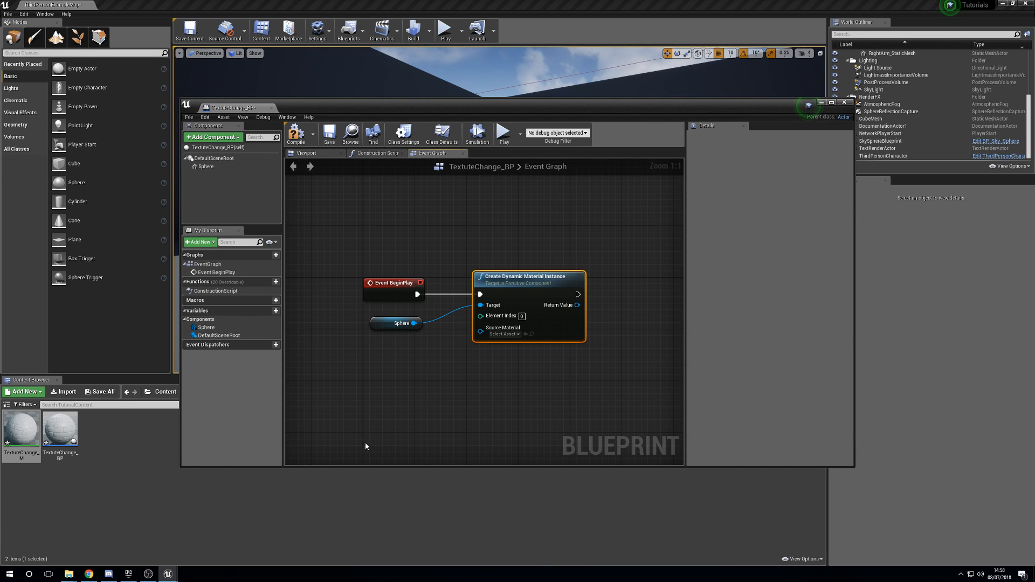
left_click(504, 335)
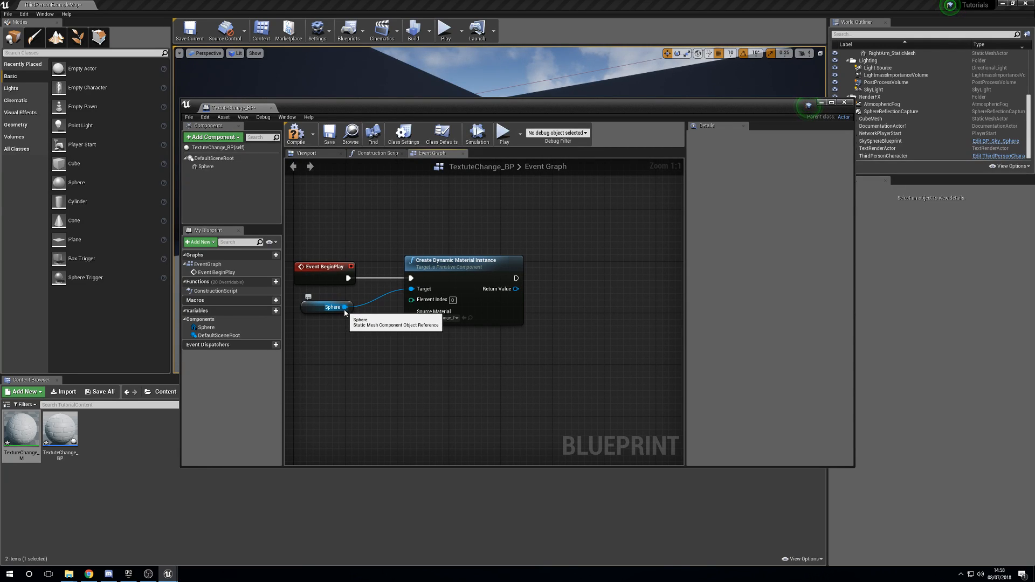
left_click_drag(344, 307, 464, 372)
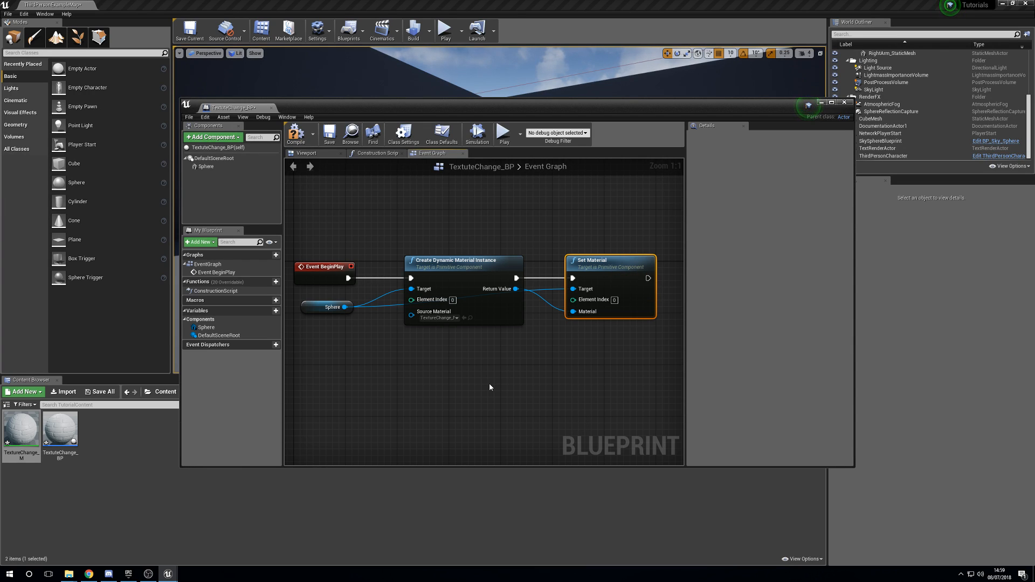
mouse_move(550, 390)
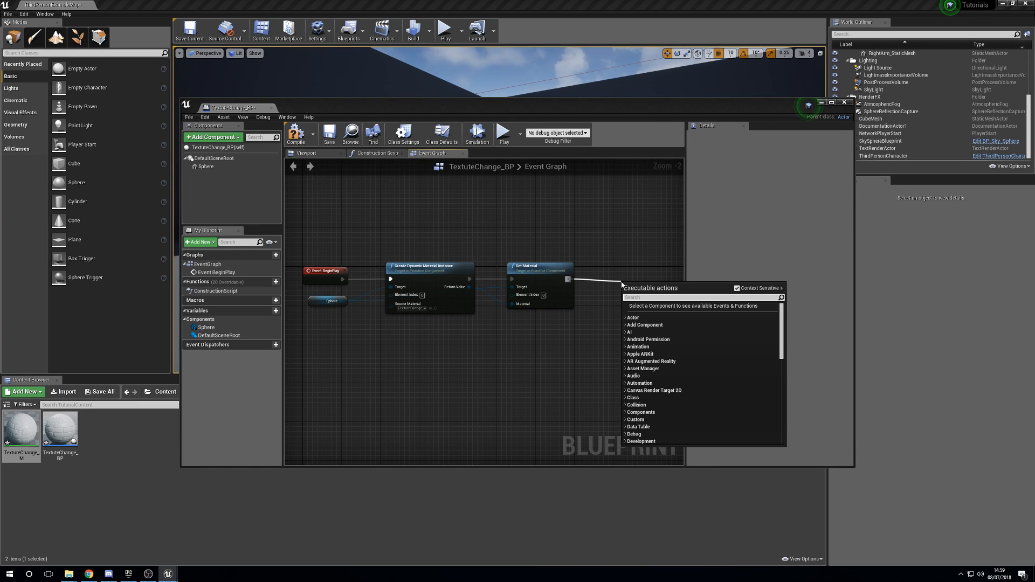
Step: Add Enable Input after Set Material, driven by a Get Player Controller node
type("enabl")
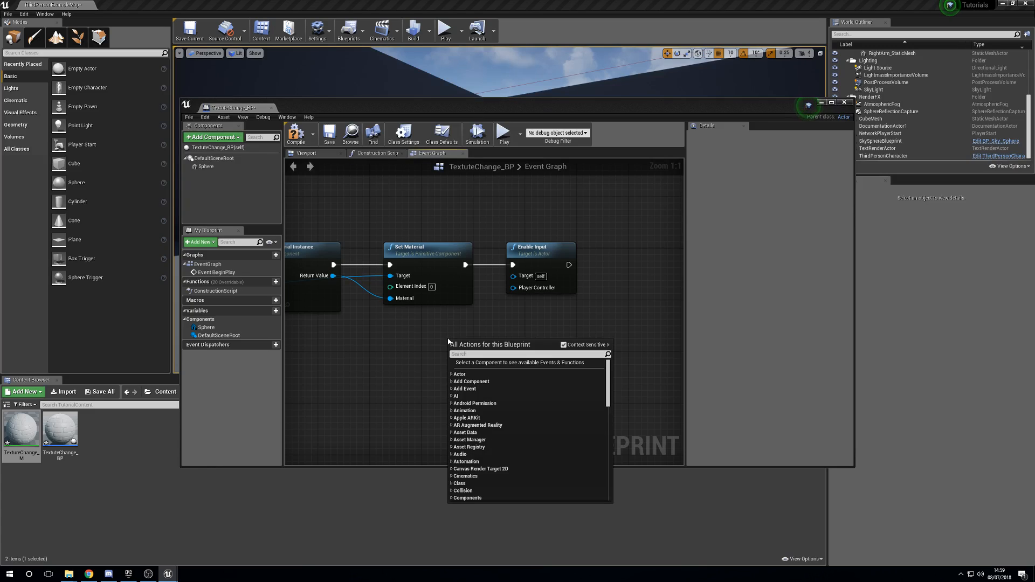
type("get player")
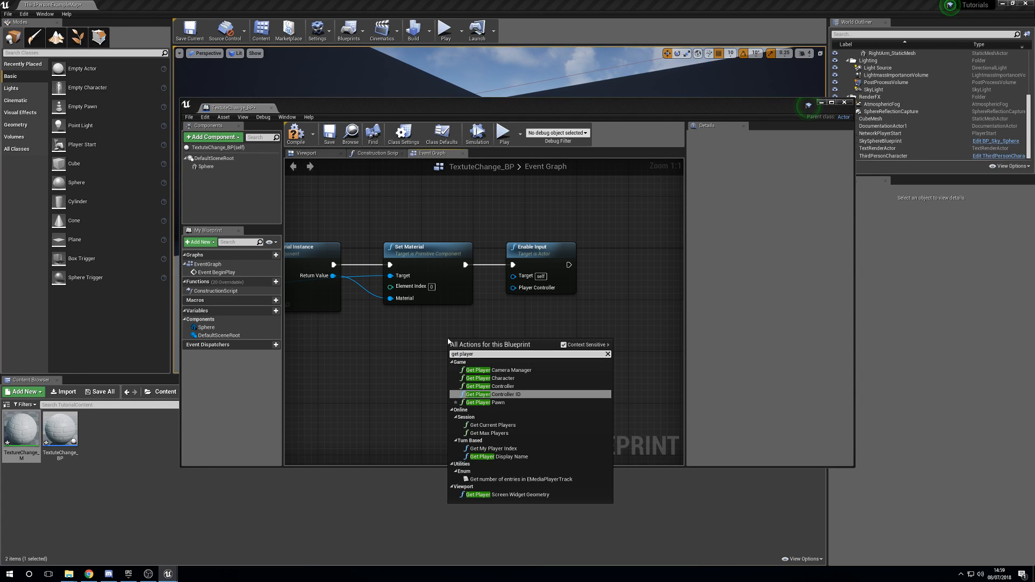
left_click(491, 386)
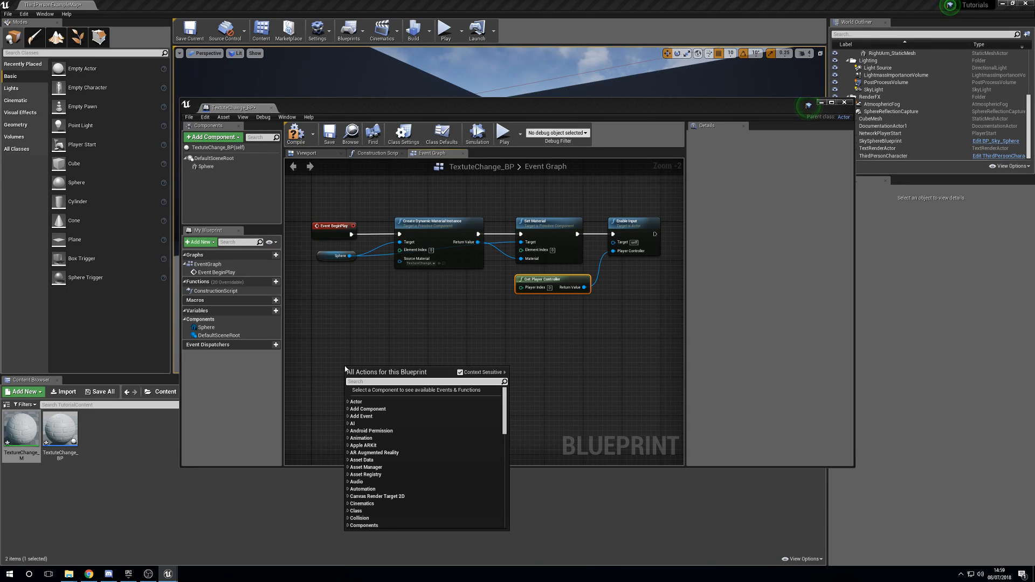
Step: Add a Left Mouse Button event whose Pressed output drives a FlipFlop
type("left mou")
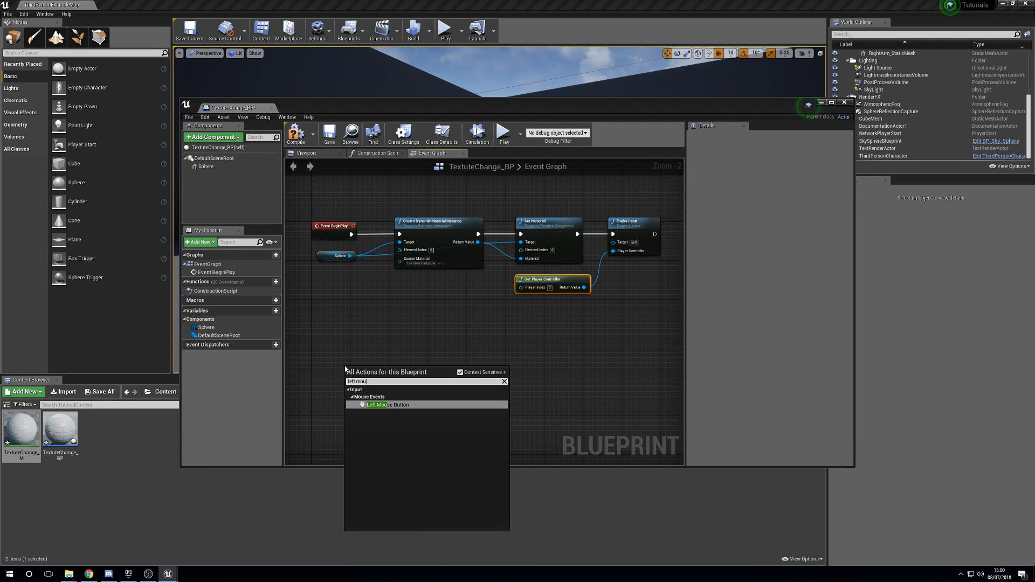
left_click(388, 405)
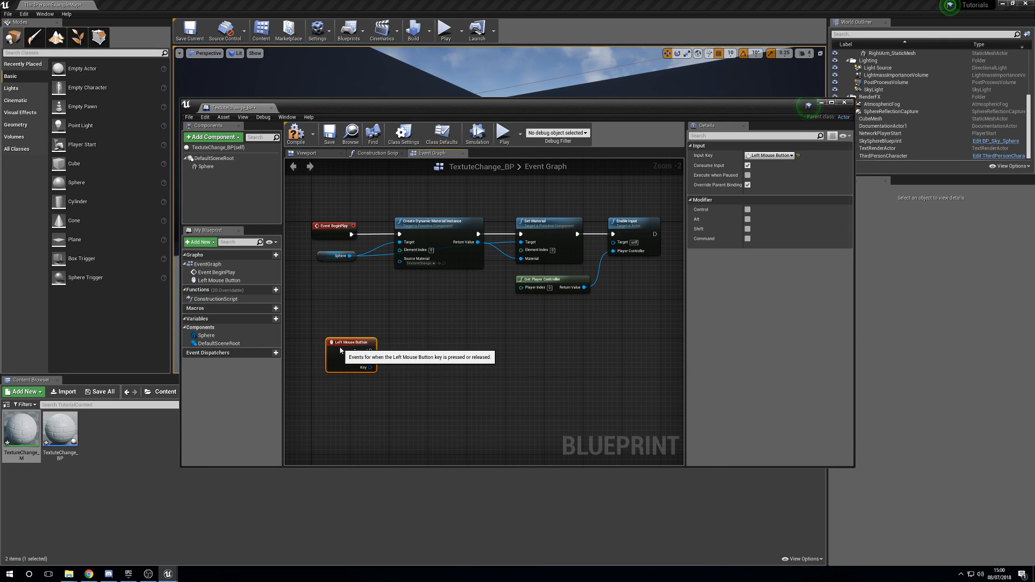
left_click_drag(371, 351, 426, 358)
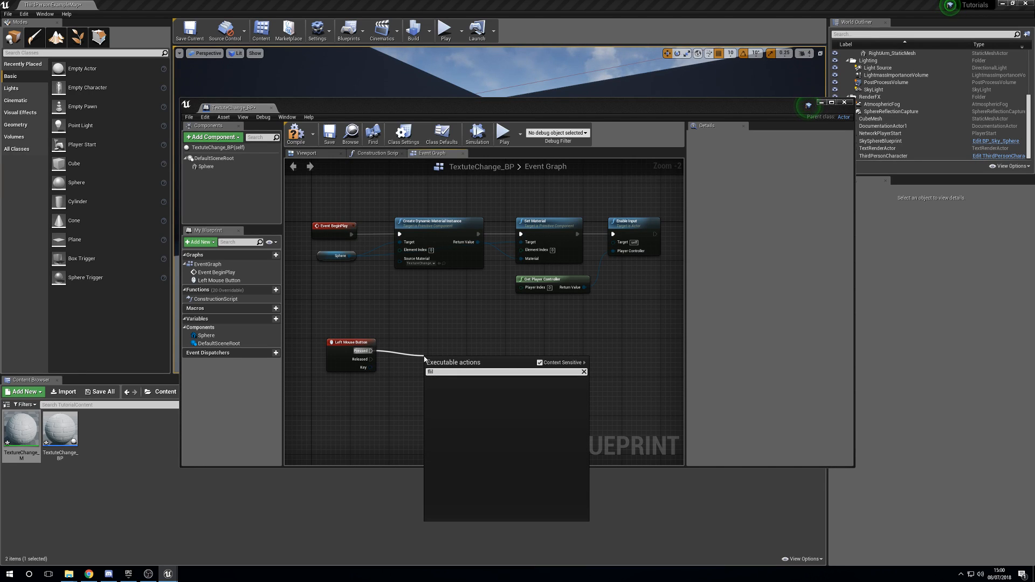
type("flipfl")
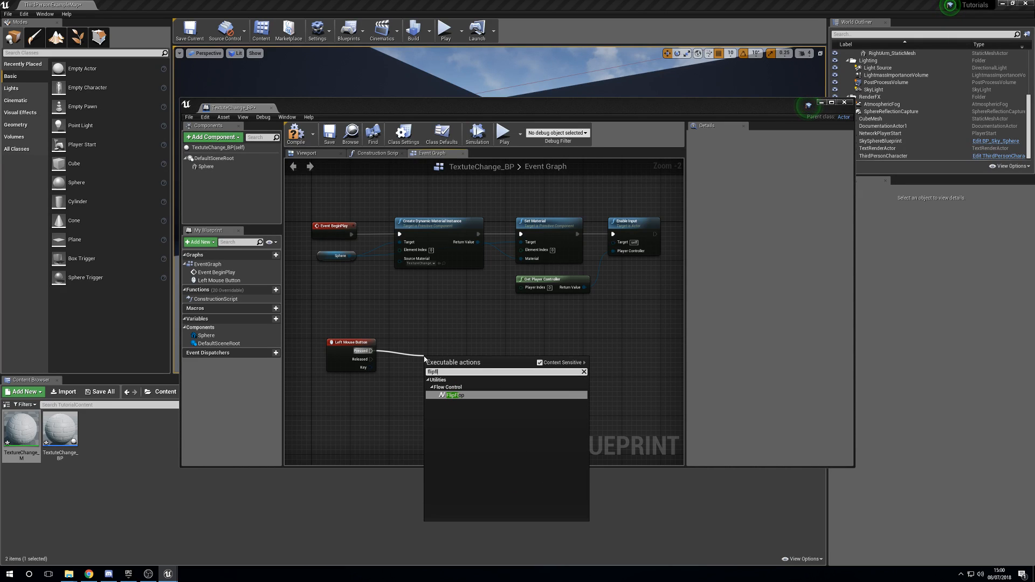
left_click(454, 395)
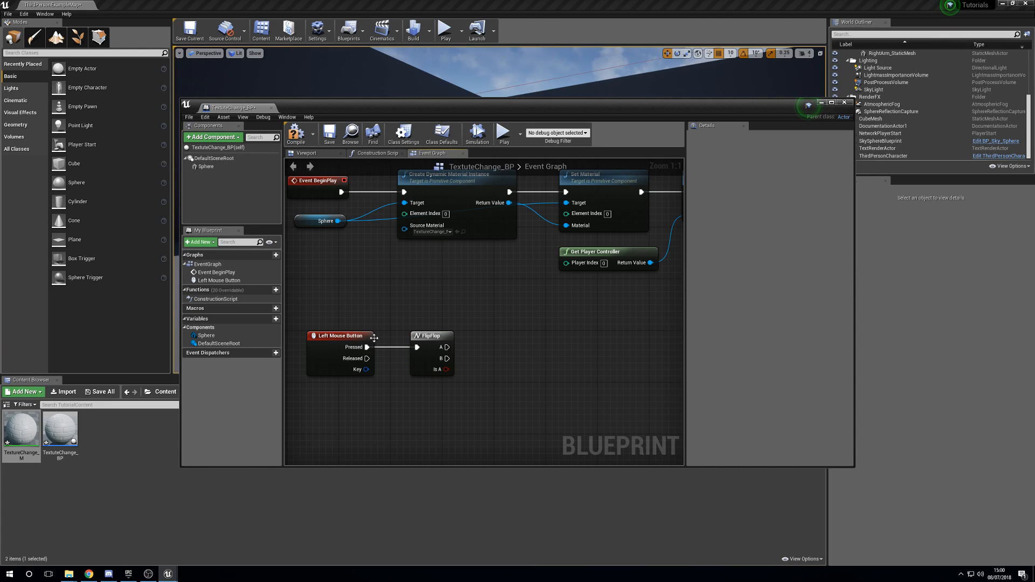
mouse_move(516, 401)
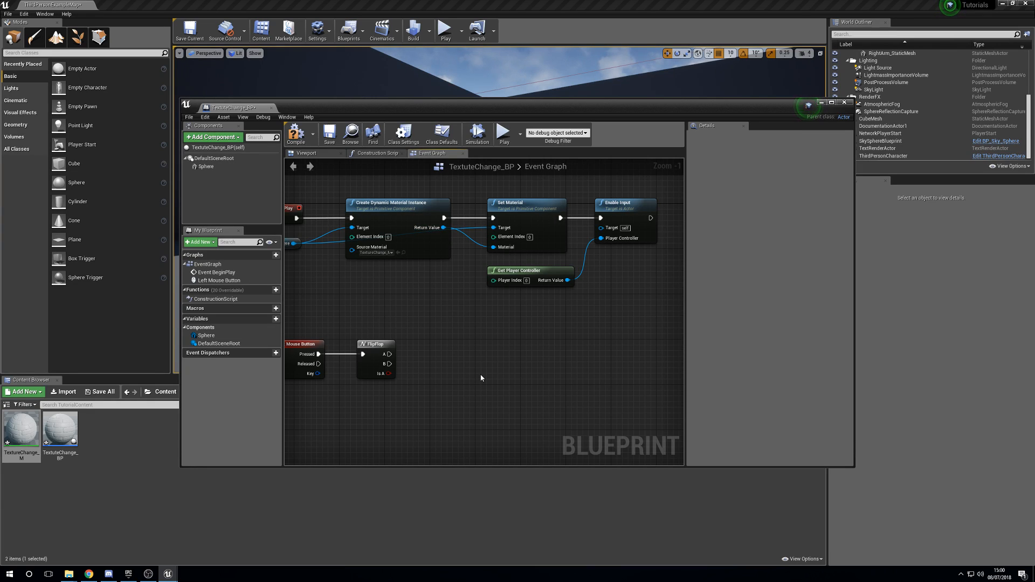
mouse_move(478, 379)
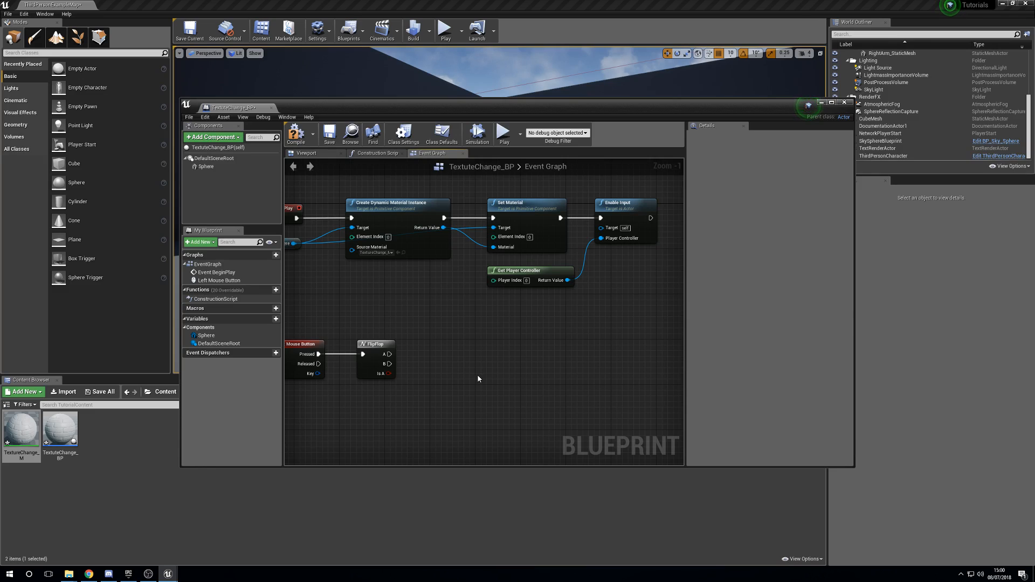
mouse_move(394, 213)
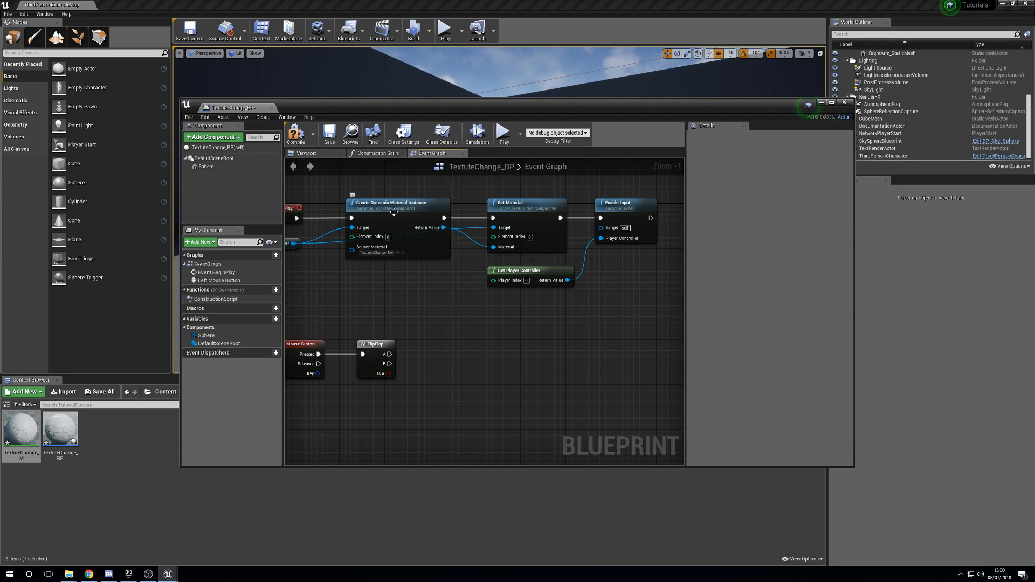
mouse_move(392, 221)
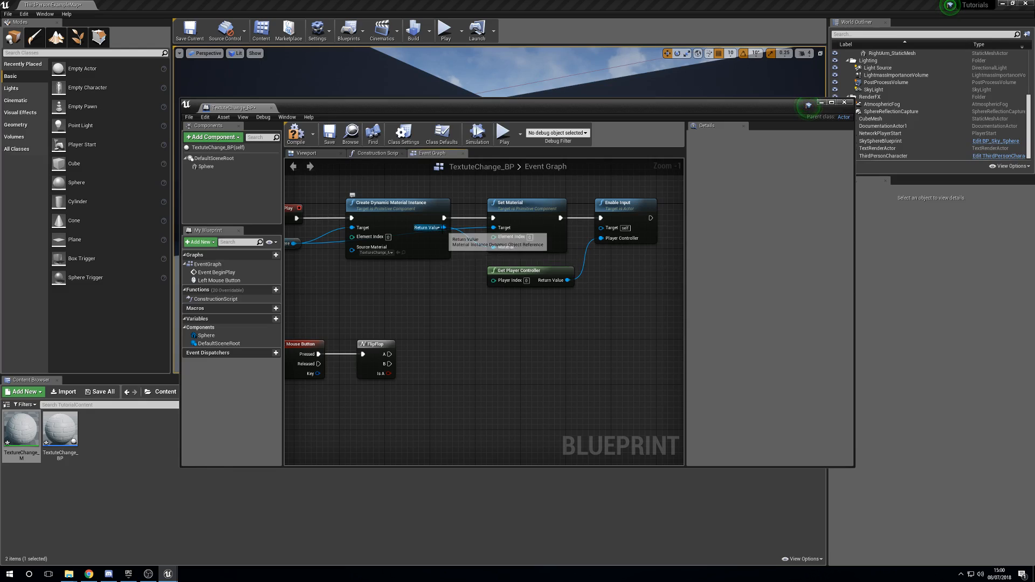
Step: Add a Set Texture Parameter Value node targeting the dynamic material instance
left_click_drag(443, 227, 464, 349)
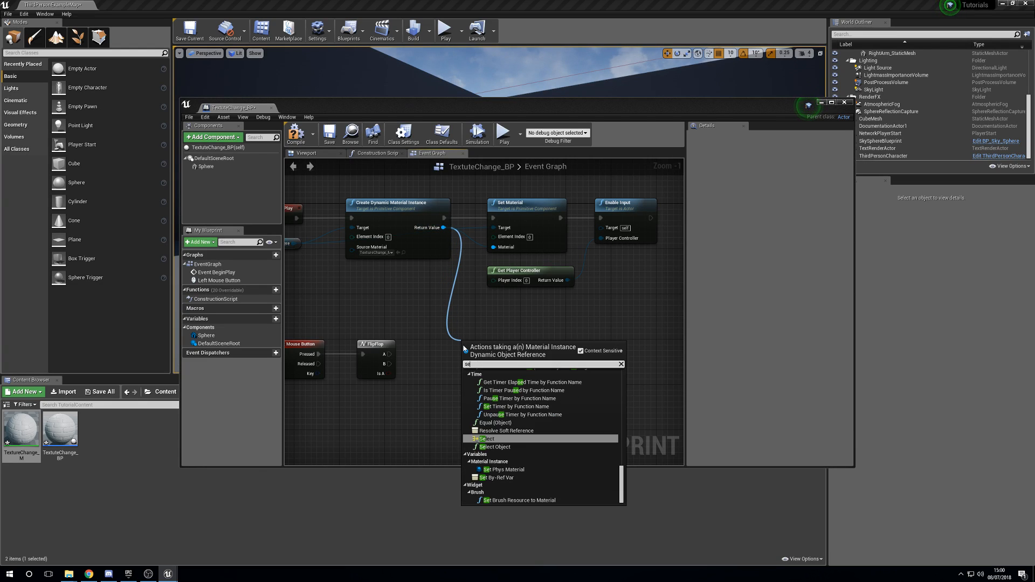
left_click(492, 439)
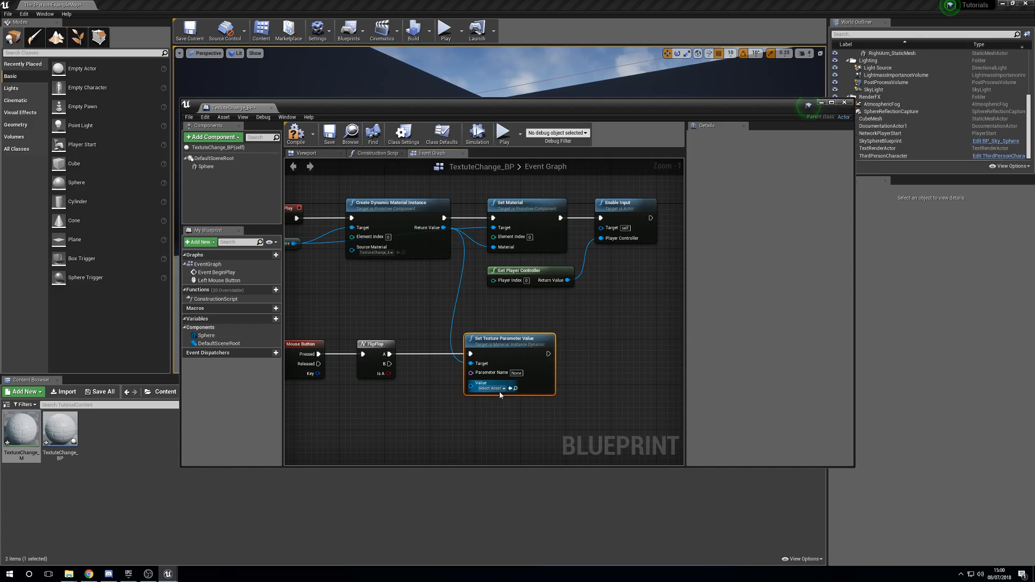
Step: Give each FlipFlop output a setter named Normal with a different brick normal texture
left_click(492, 388)
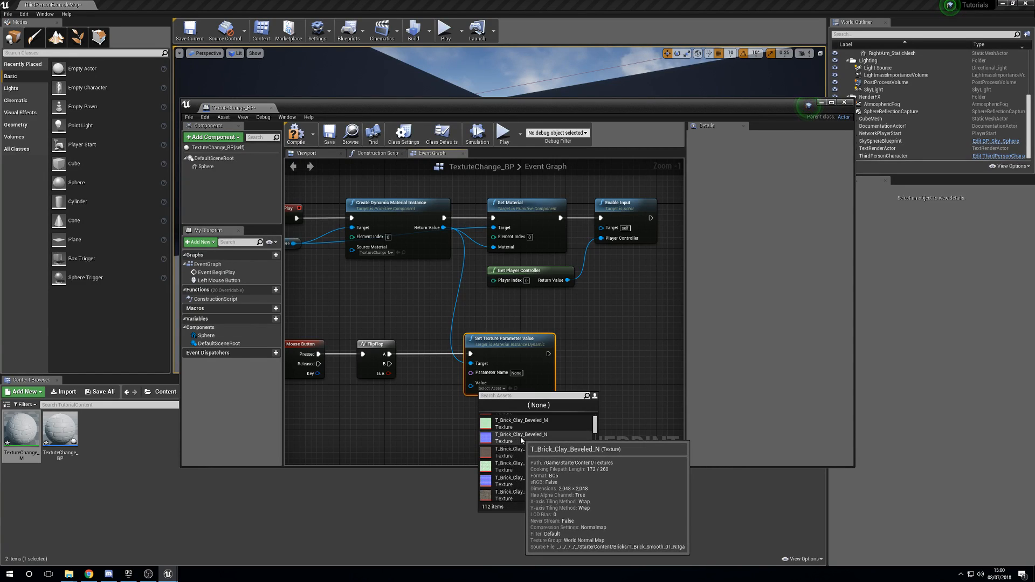
scroll("down", 3)
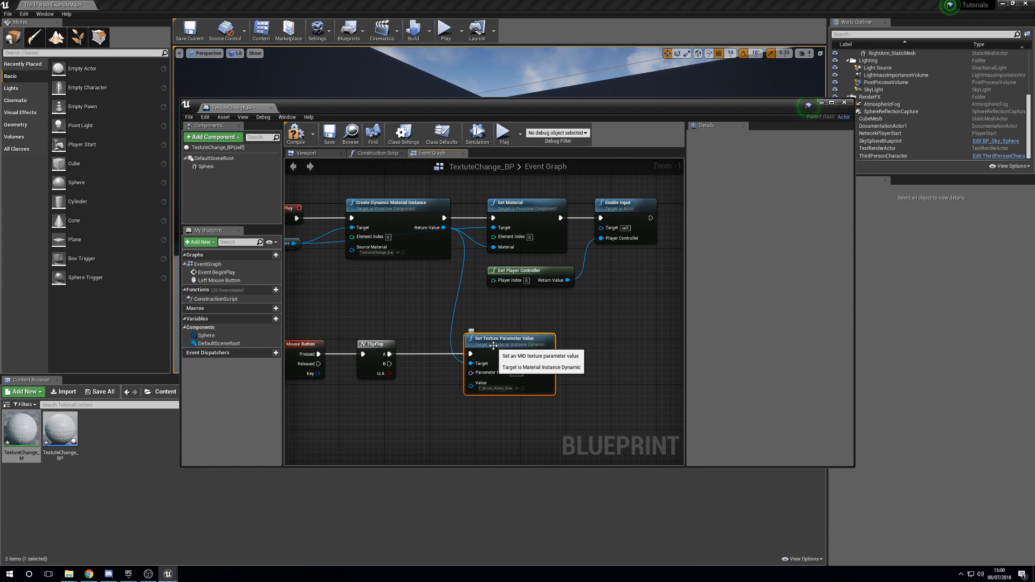
mouse_move(635, 309)
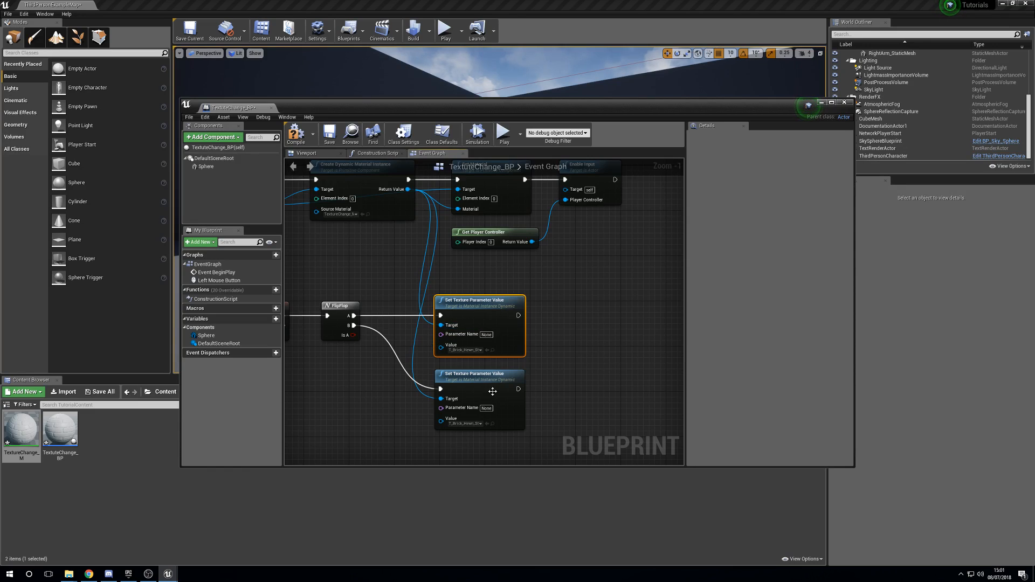
left_click(463, 423)
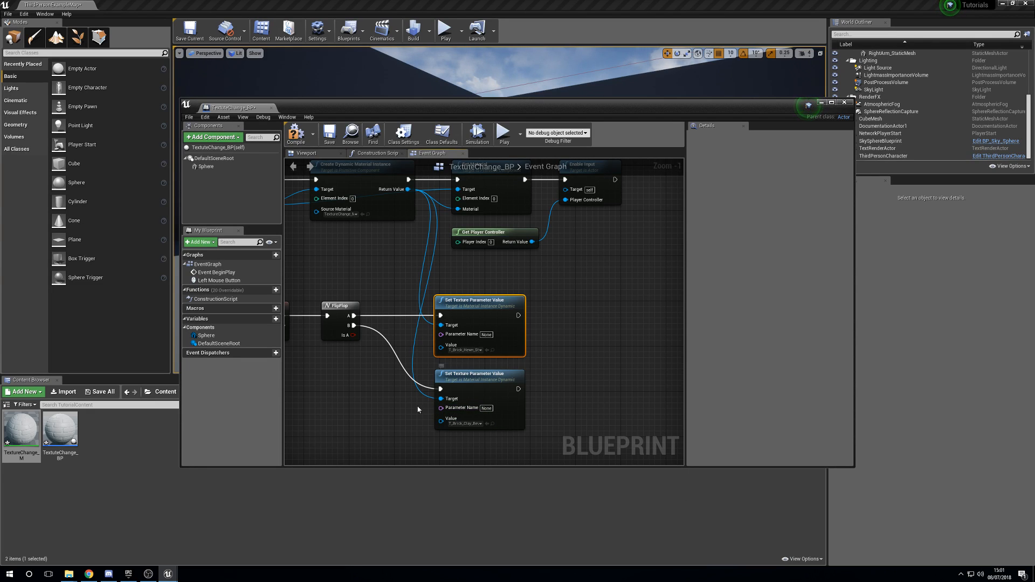
mouse_move(484, 324)
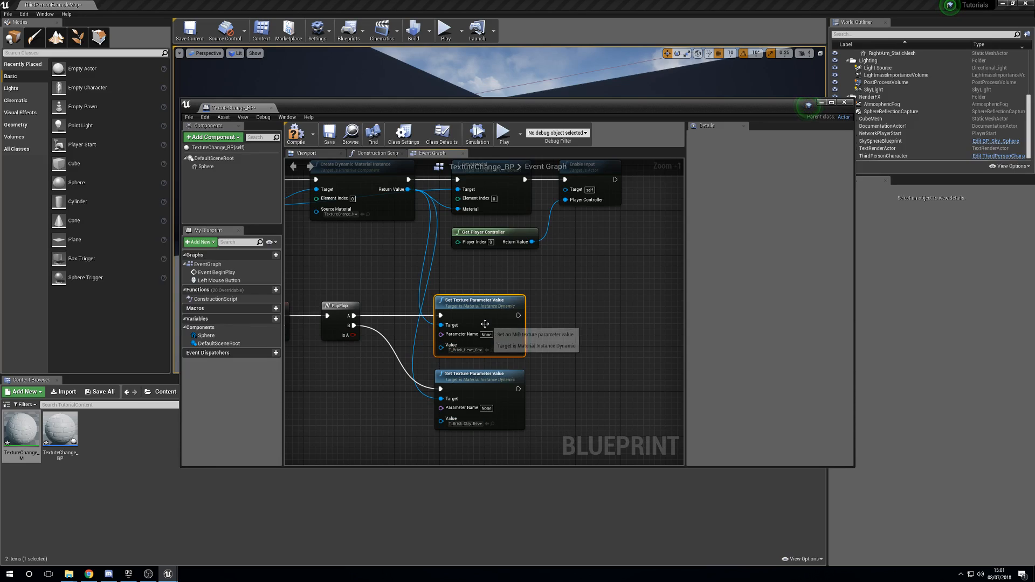
left_click(486, 334)
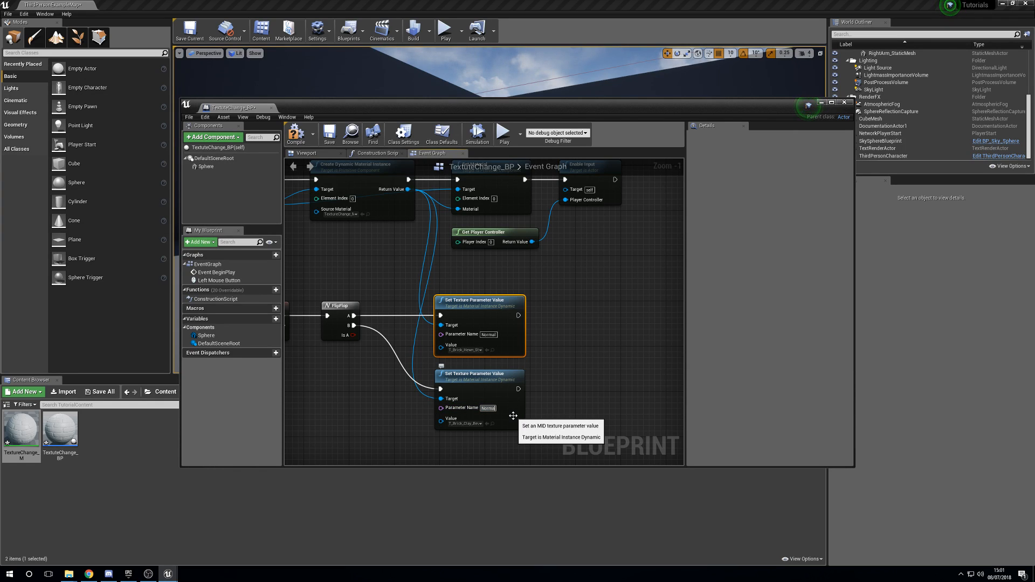
mouse_move(564, 357)
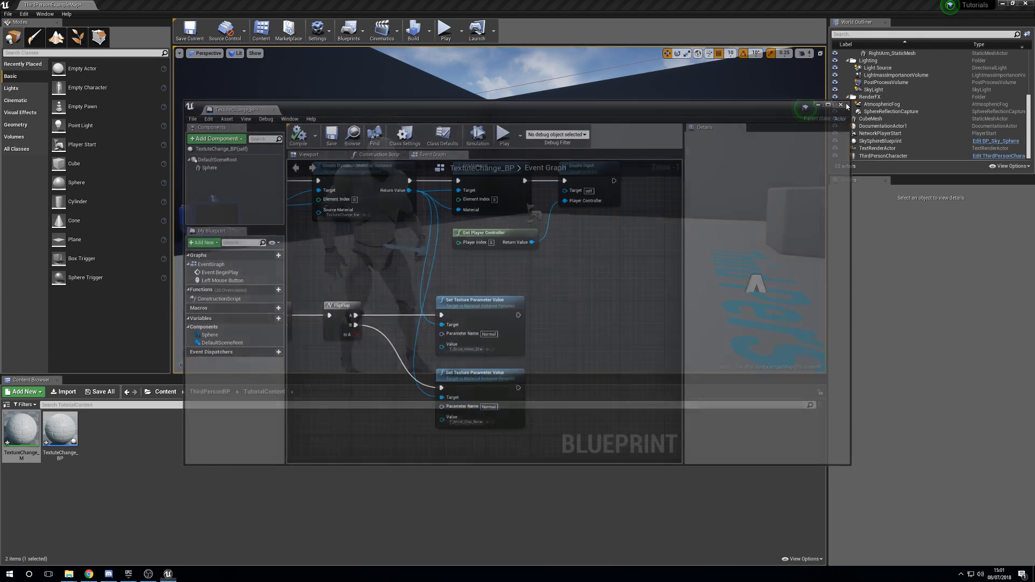
Step: Close the blueprint and play the level to test the brick-textured sphere, then stop
left_click(846, 106)
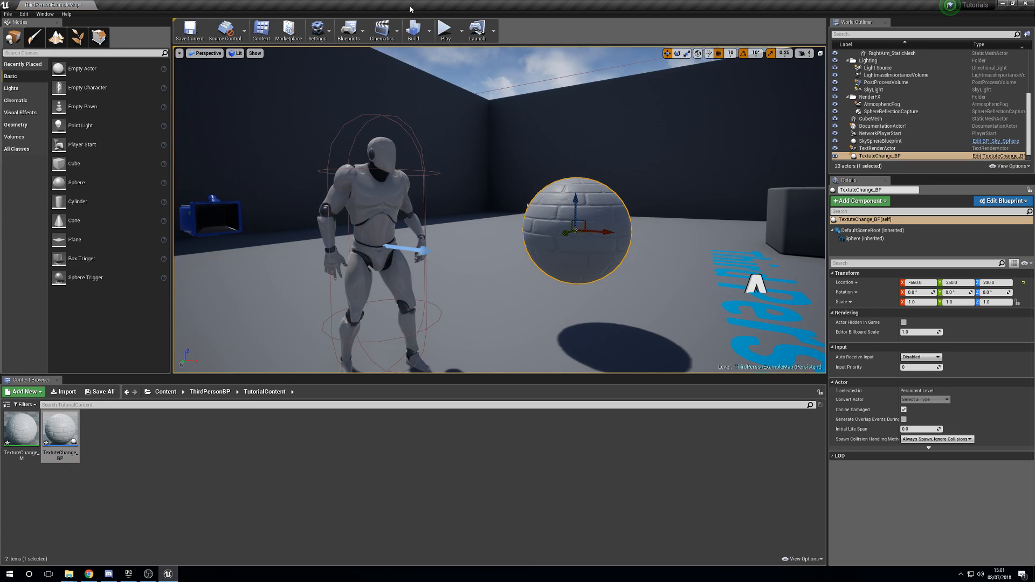
left_click(445, 28)
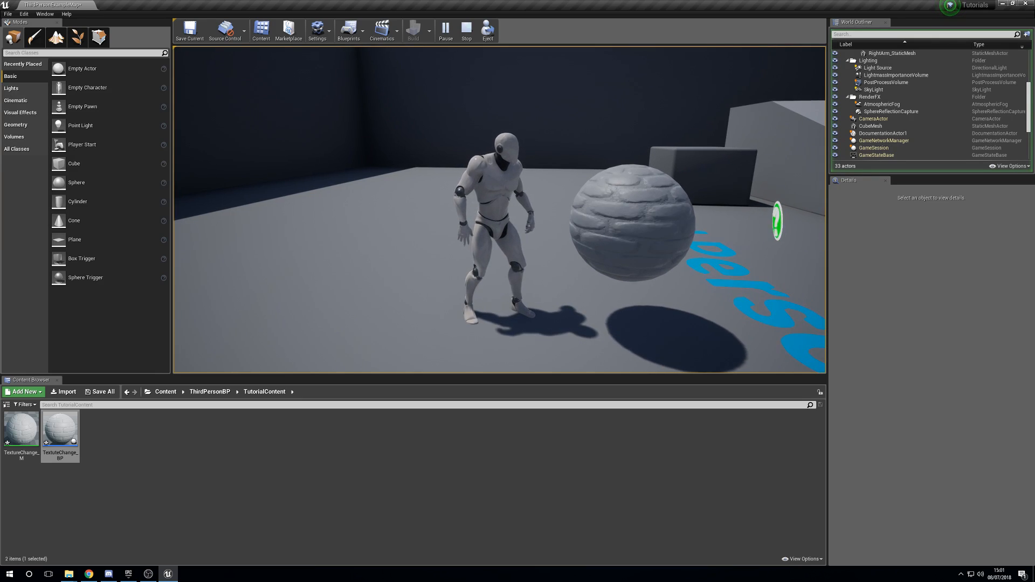
left_click(466, 30)
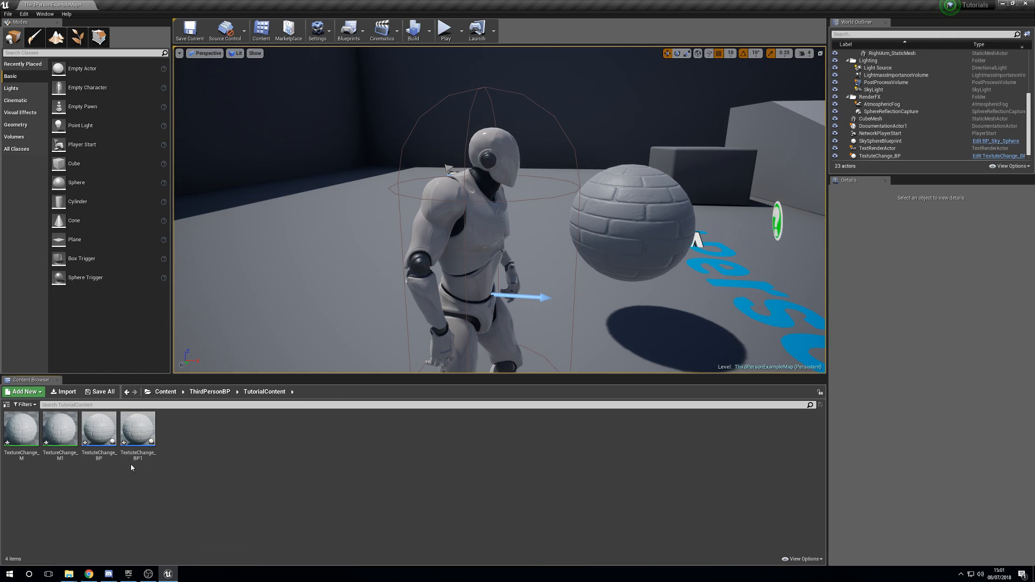
mouse_move(103, 470)
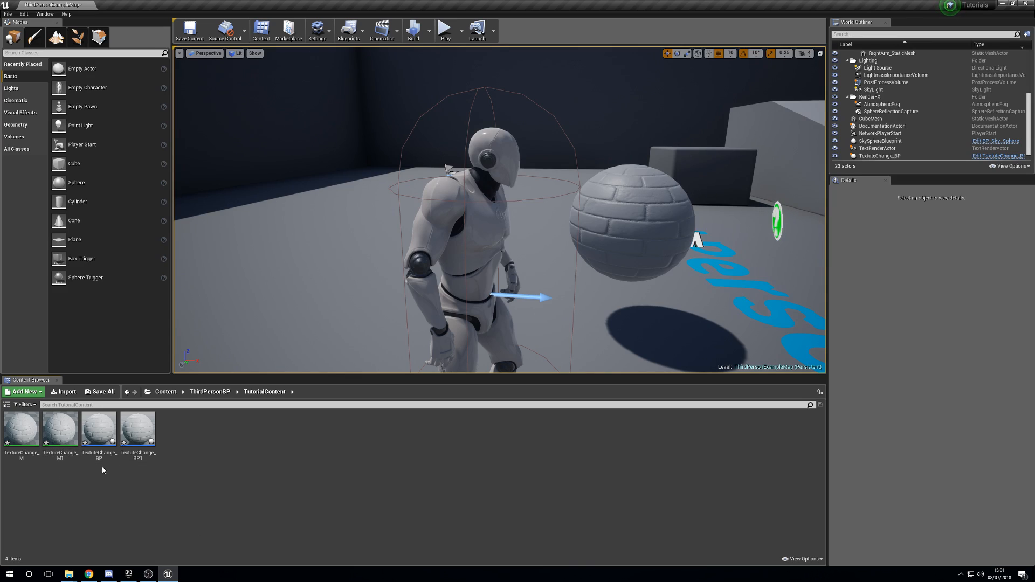
Step: Open the duplicated material TextureChange_M1 in the Material Editor
left_click(59, 427)
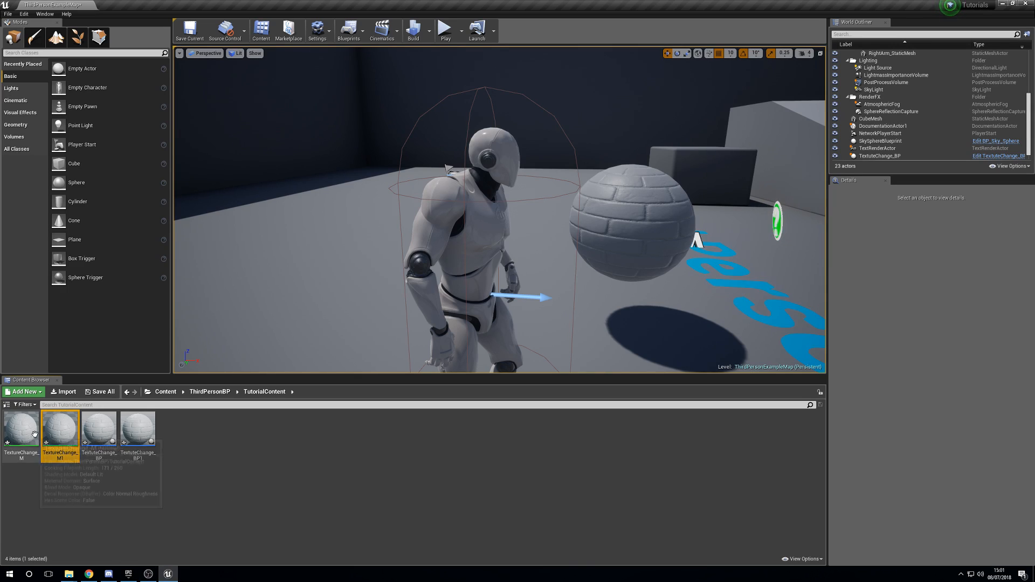
double_click(60, 426)
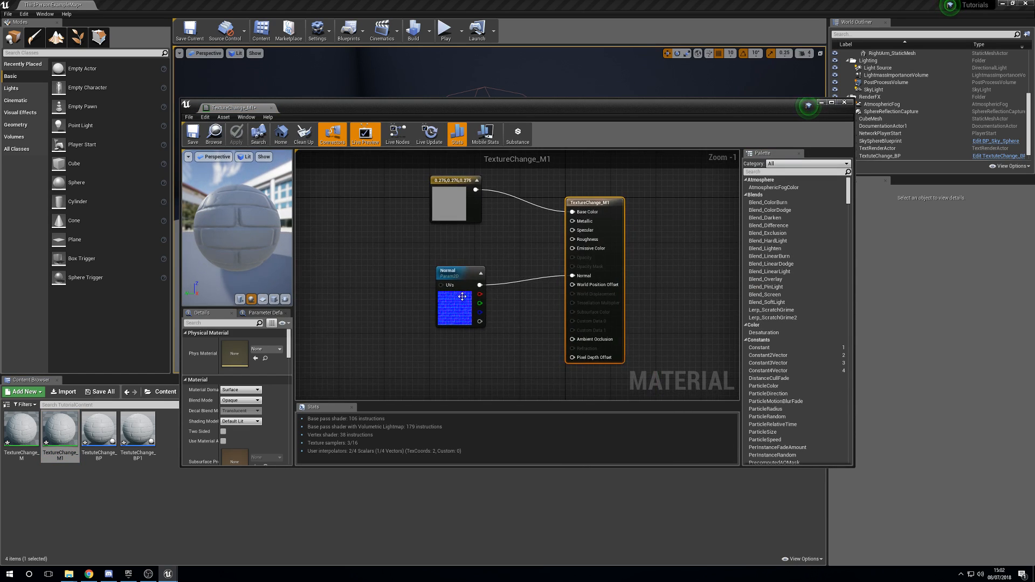
Step: Assign brick normal textures to both samples and blend them through a Lerp into Normal
left_click(460, 298)
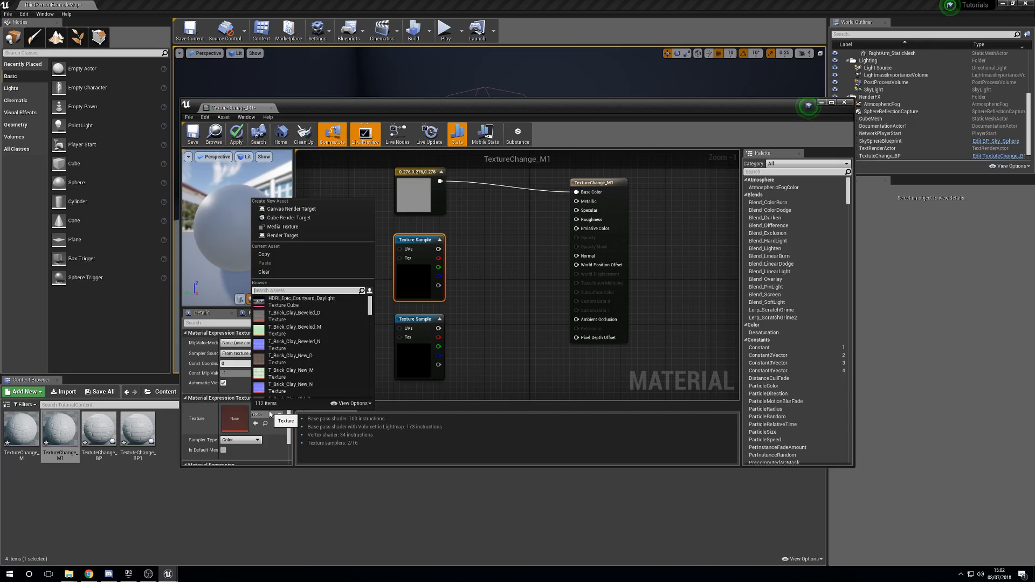
scroll("down", 3)
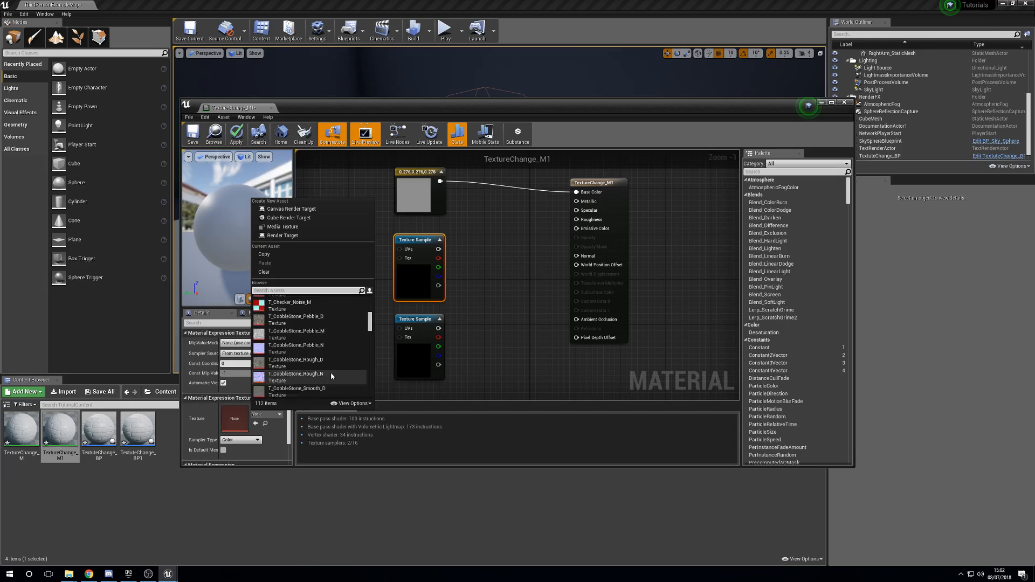
scroll("down", 3)
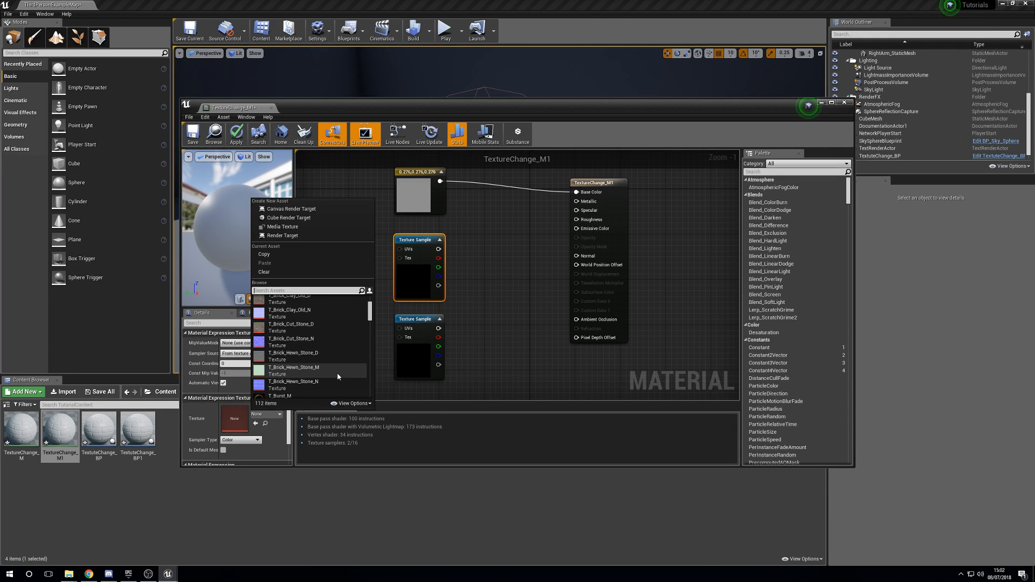
left_click(289, 382)
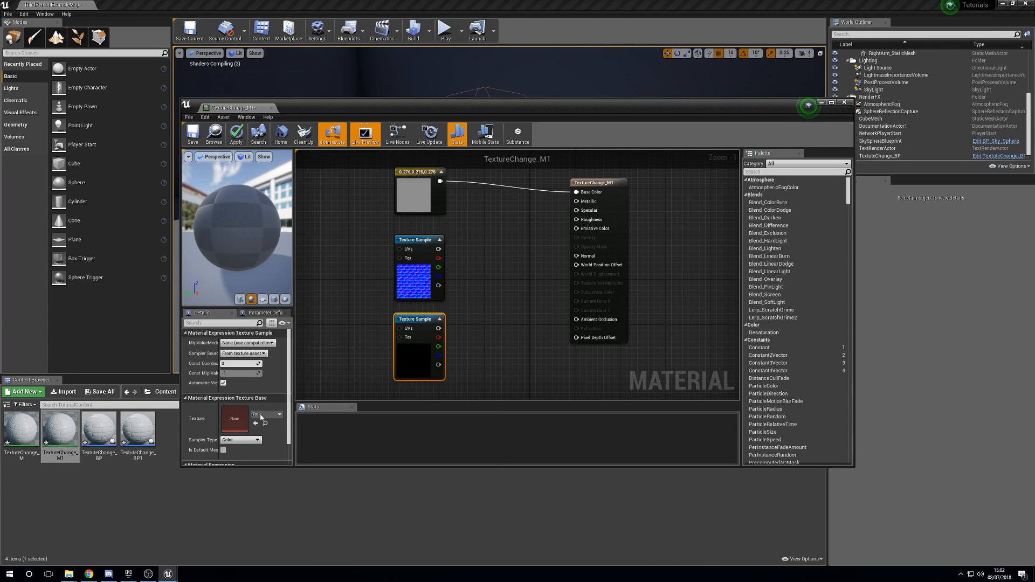
left_click(264, 414)
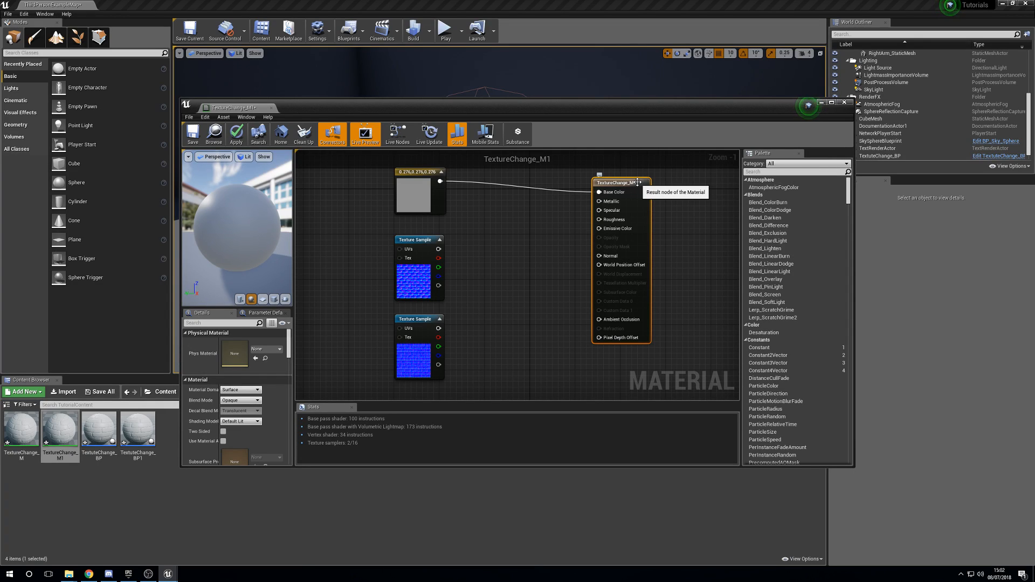
mouse_move(510, 275)
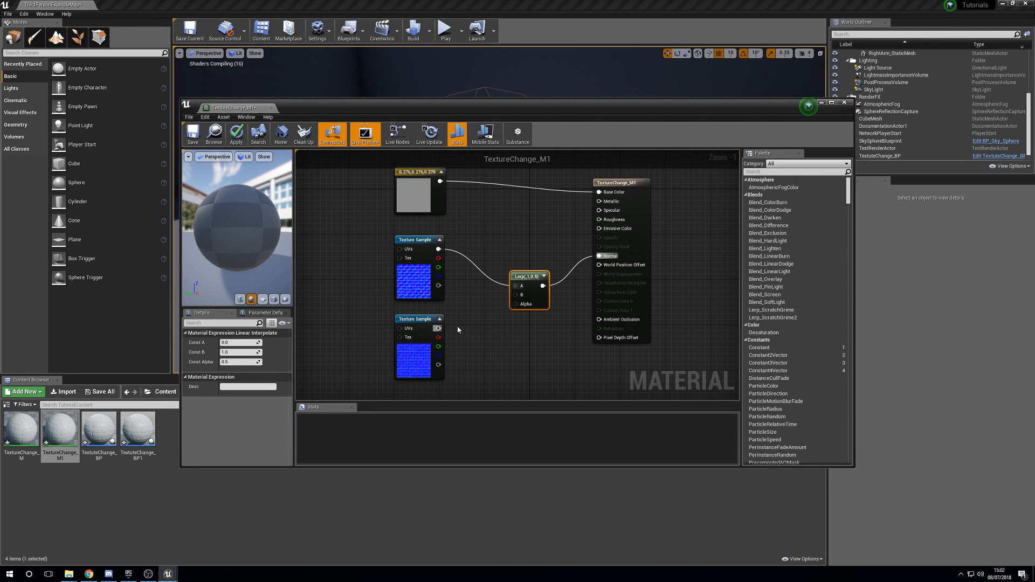
left_click_drag(439, 343, 522, 296)
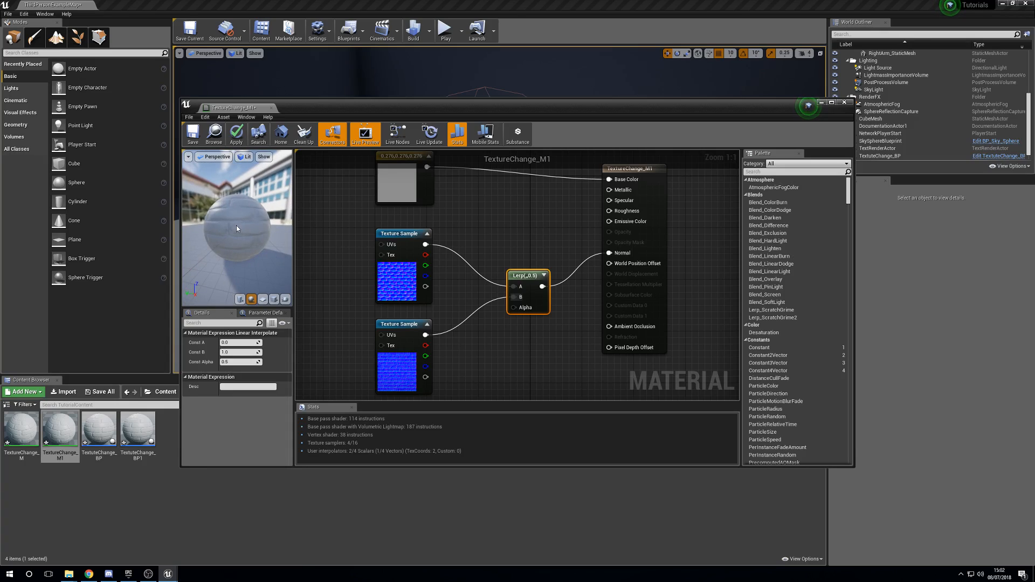
mouse_move(248, 236)
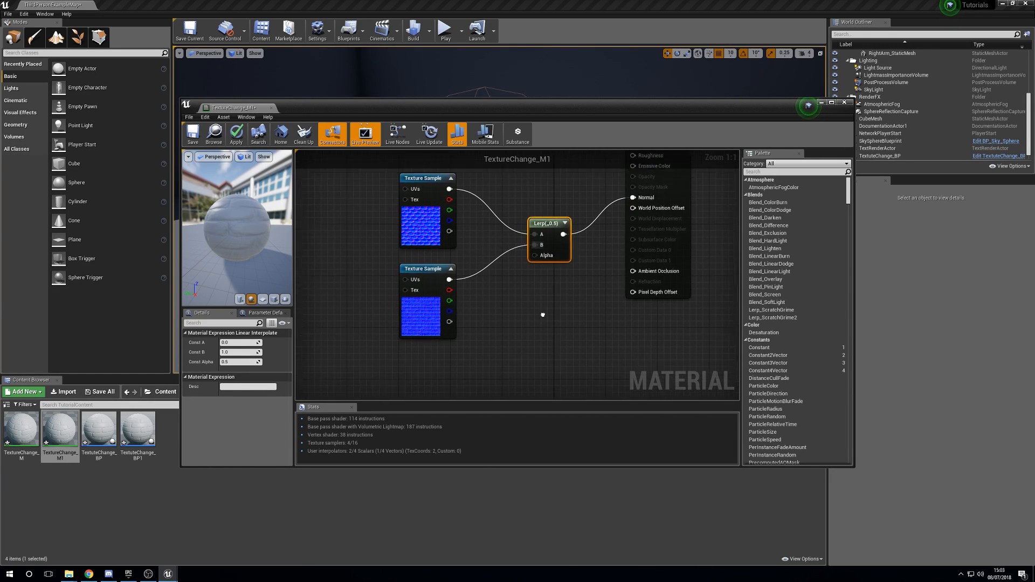
Step: Add a scalar parameter named Blend wired to the Lerp Alpha, then close the material editor
left_click_drag(543, 314, 531, 336)
type("sss")
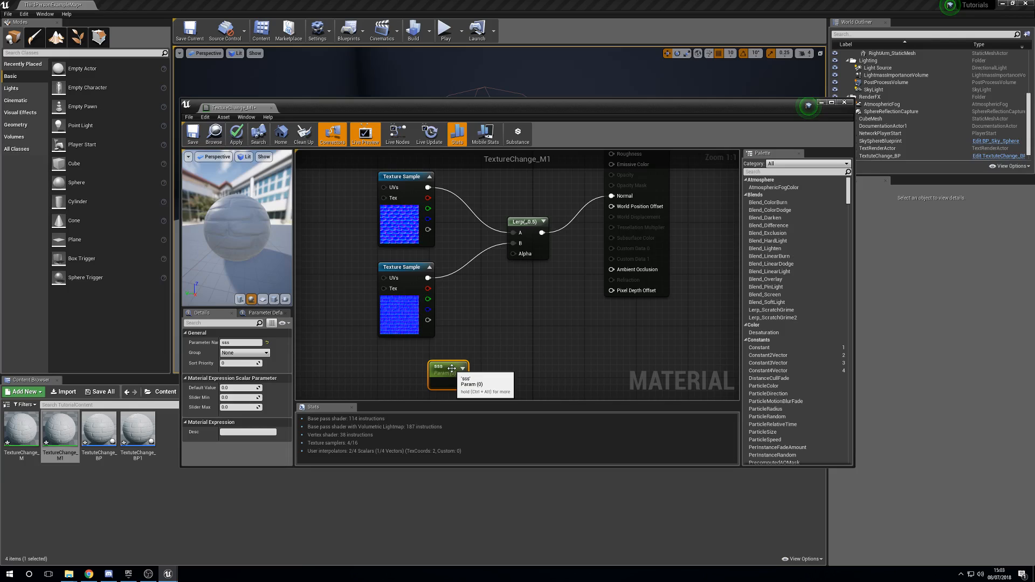
left_click(240, 342)
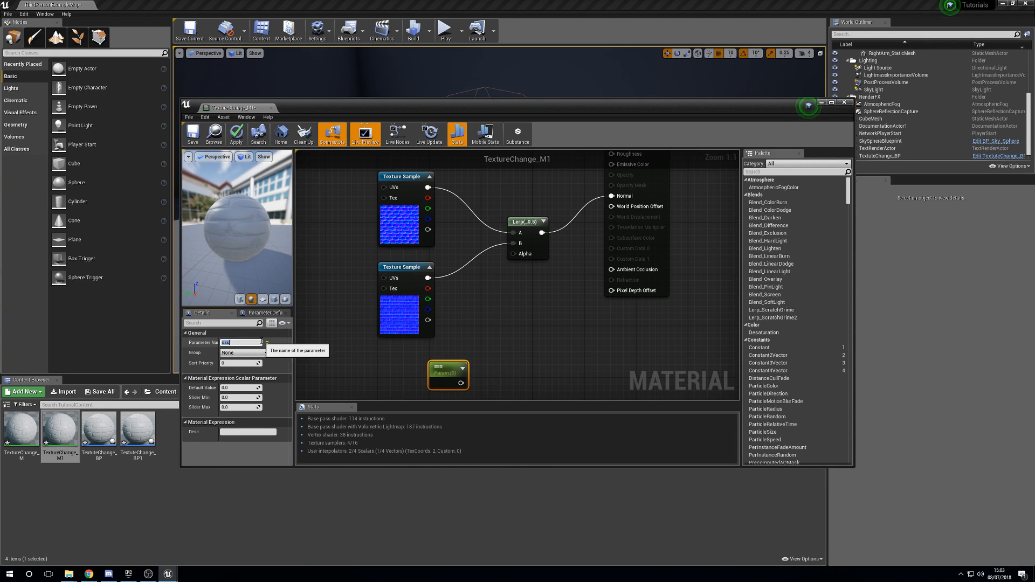
type("Blend")
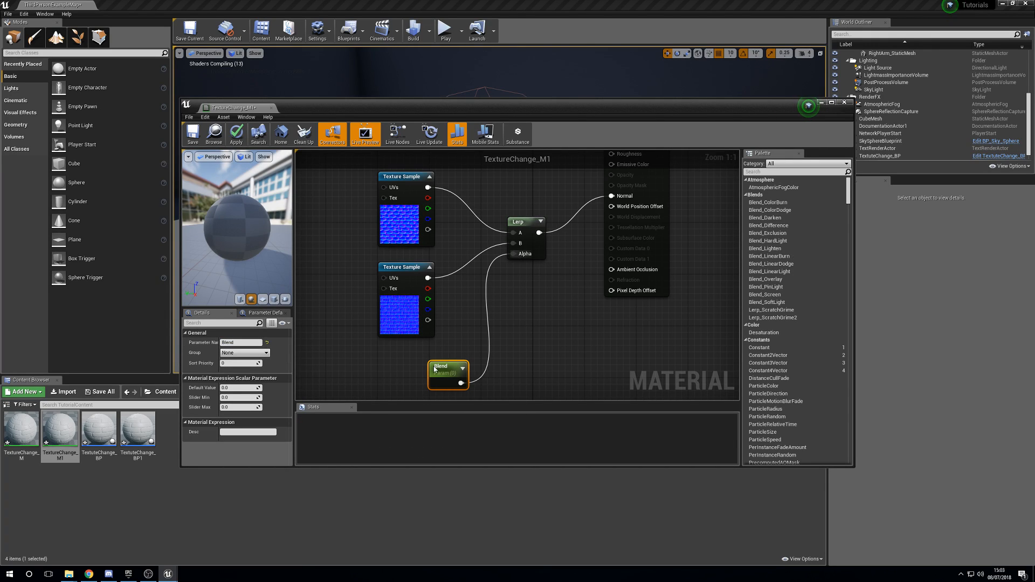
left_click_drag(449, 376, 423, 358)
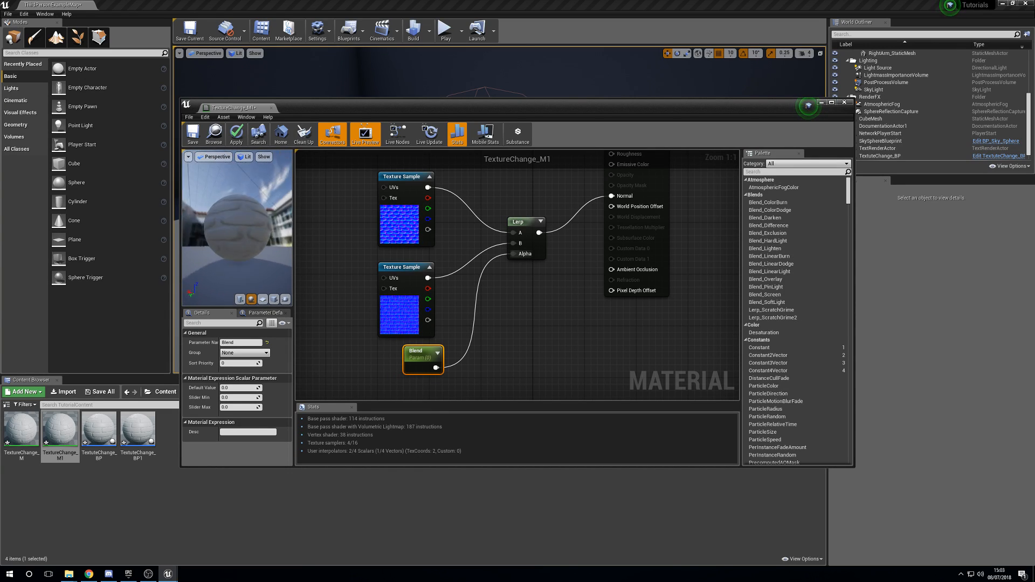
left_click(237, 135)
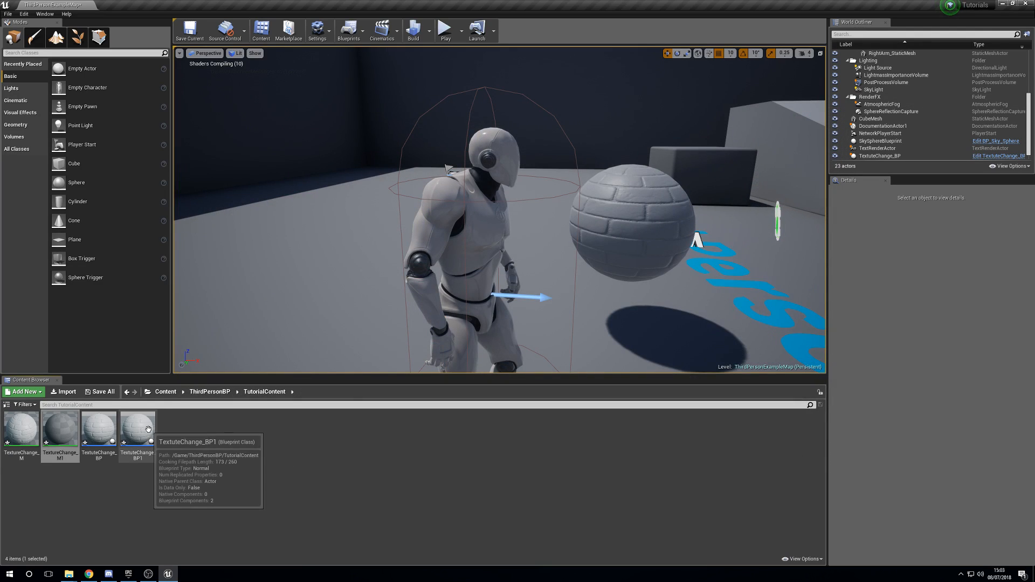
Step: Replace the texture swaps with a Set Scalar Parameter Value node named Blend on the material instance
double_click(137, 426)
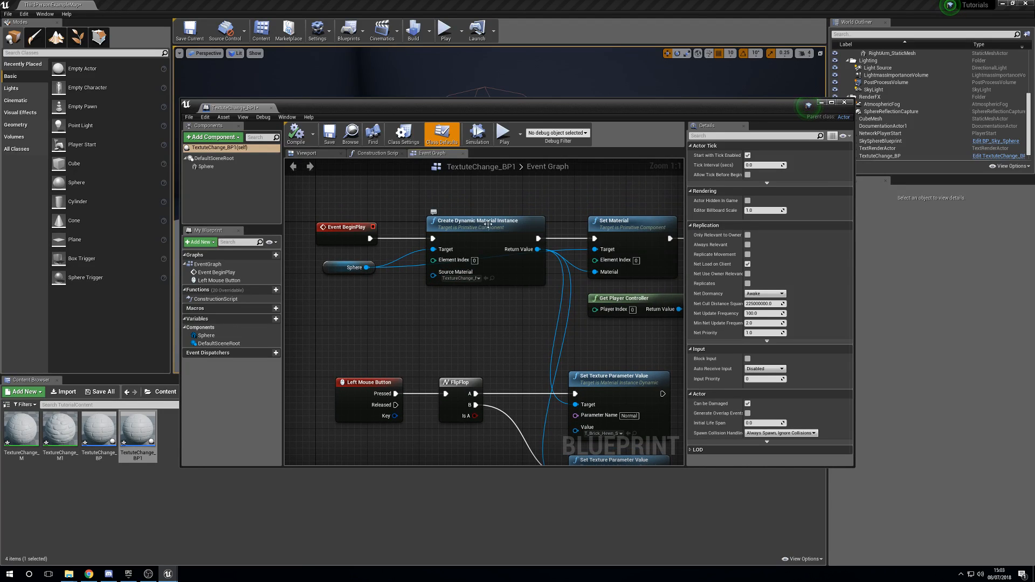
left_click_drag(61, 426, 470, 327)
type("set sc")
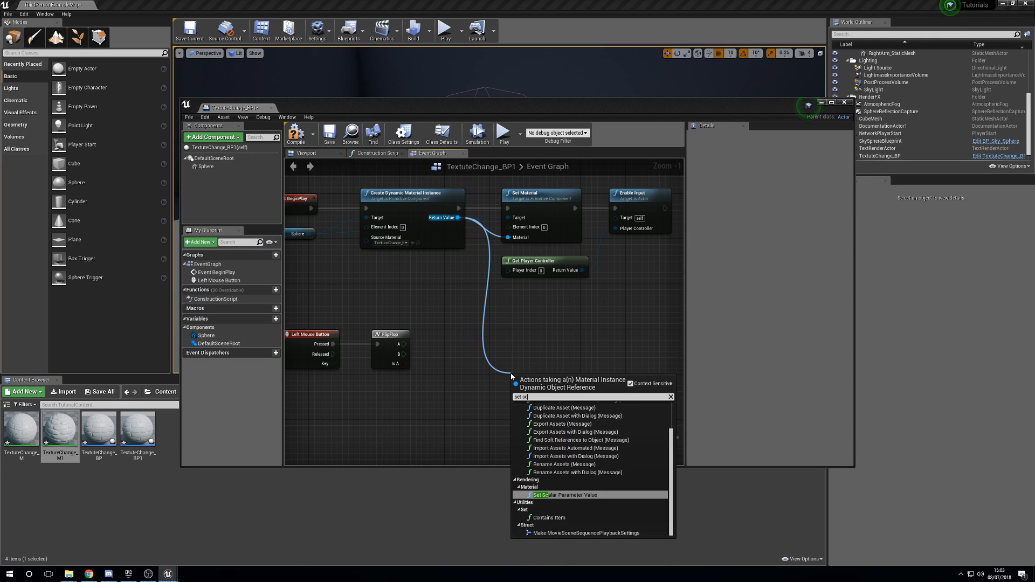
left_click(570, 495)
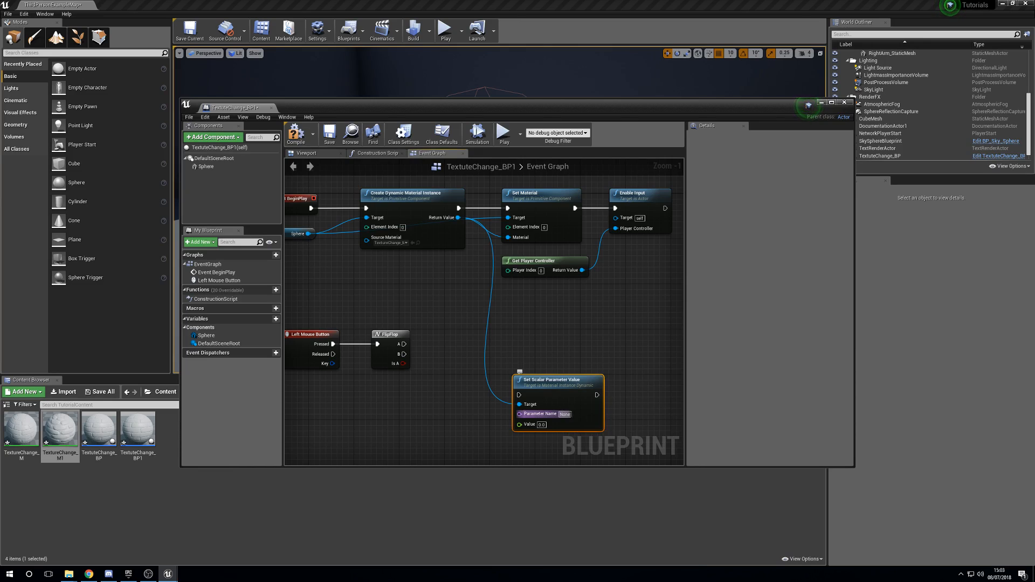
type("Blend")
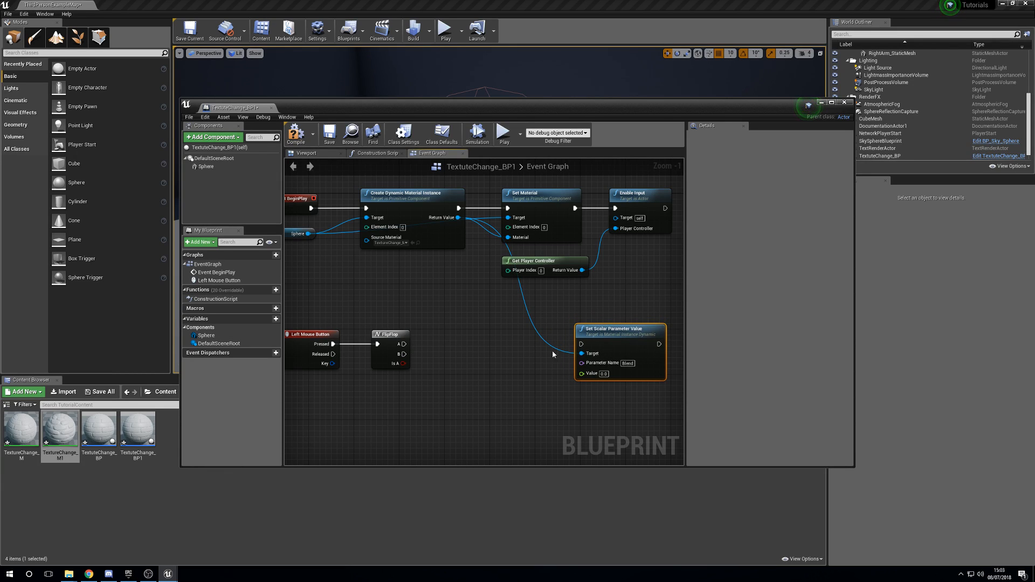
mouse_move(592, 427)
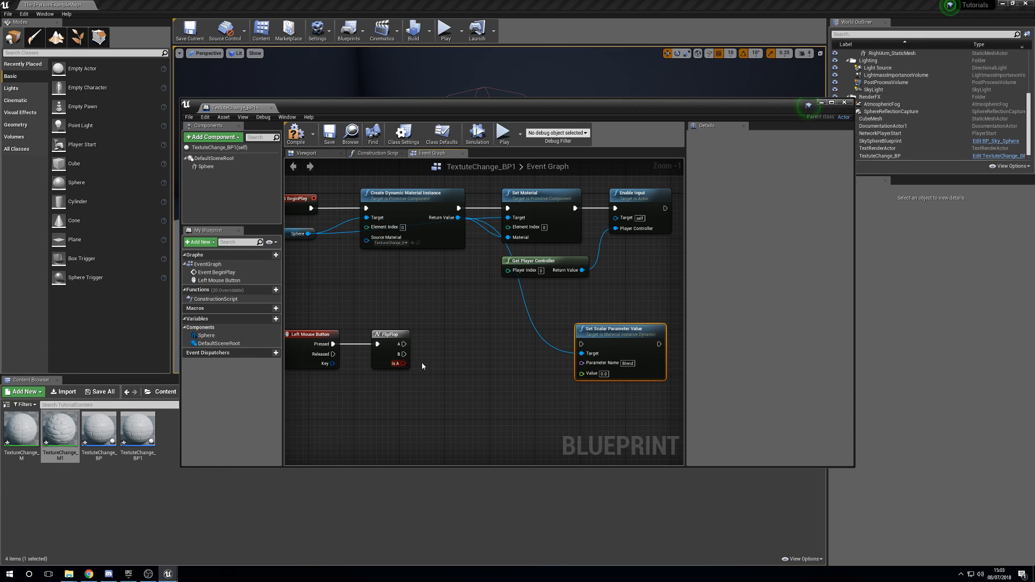
Step: Add a Timeline node fed by the FlipFlop's A output
left_click(404, 344)
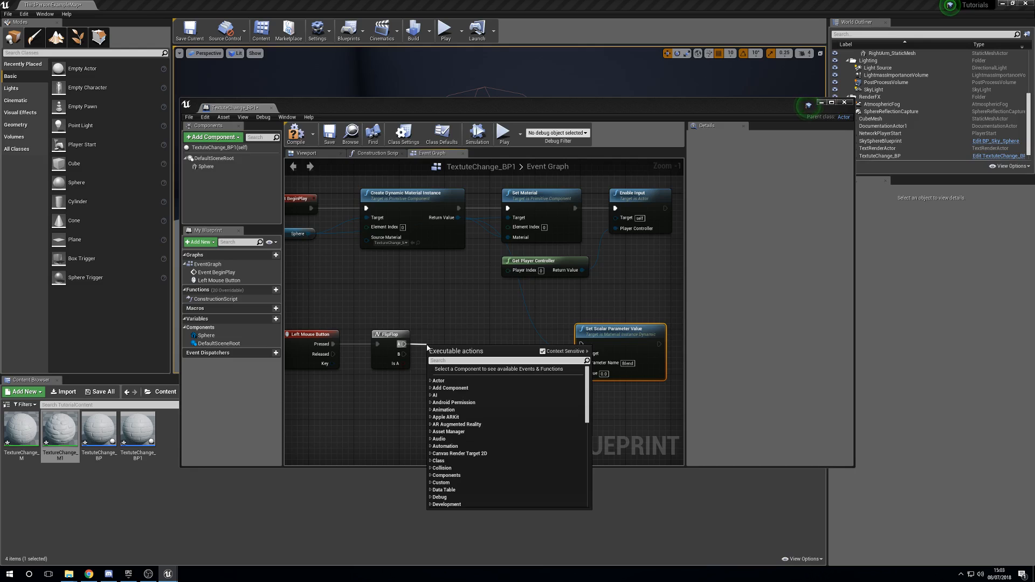
type("timel")
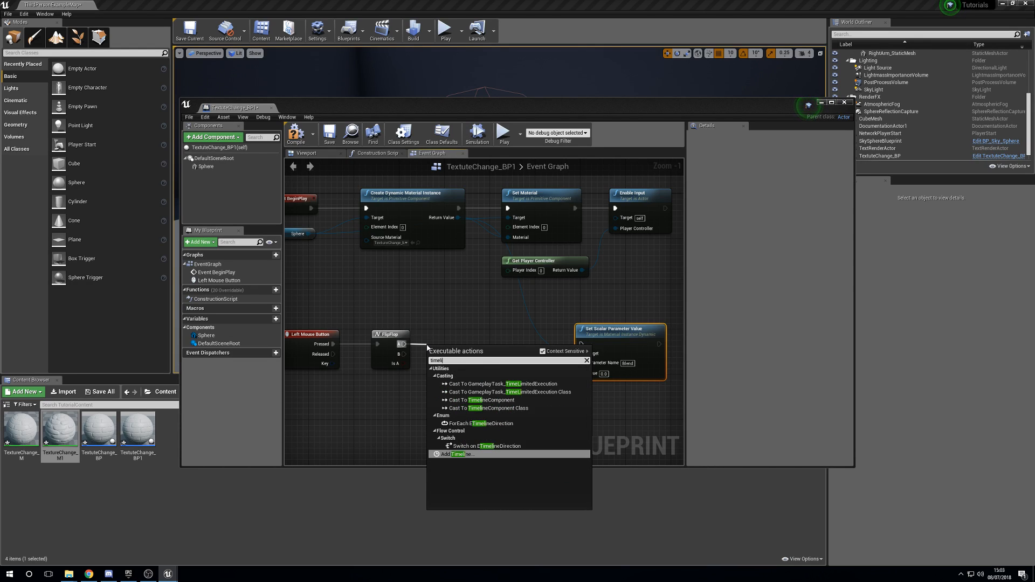
left_click(455, 454)
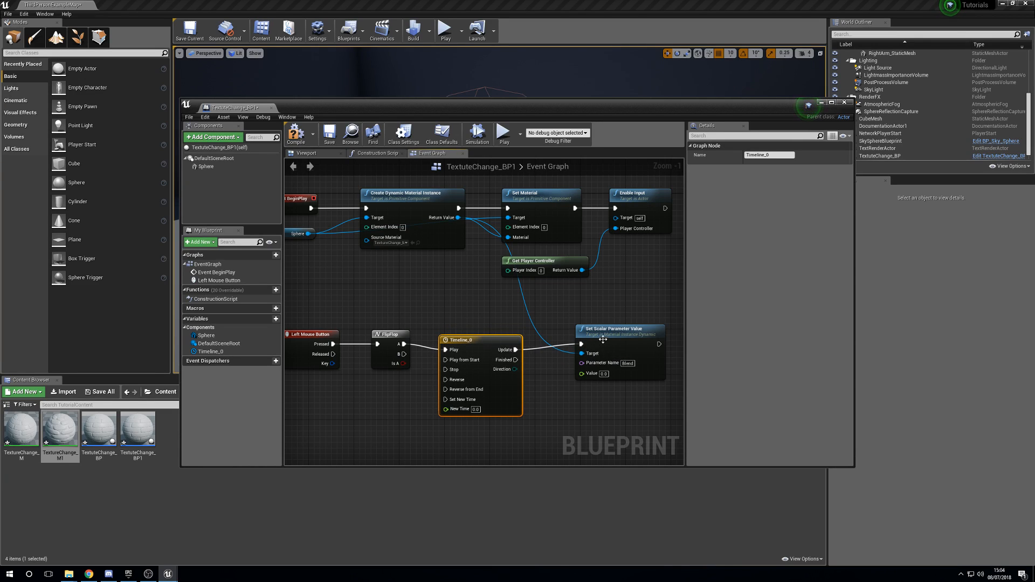
mouse_move(469, 335)
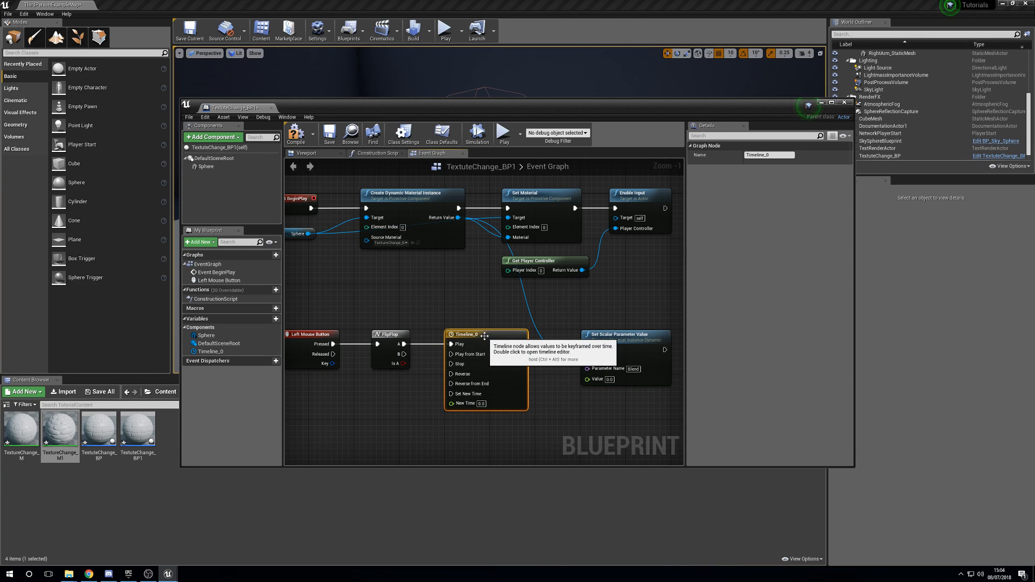
Step: Give Timeline_0 a float track with length 1.00
double_click(467, 335)
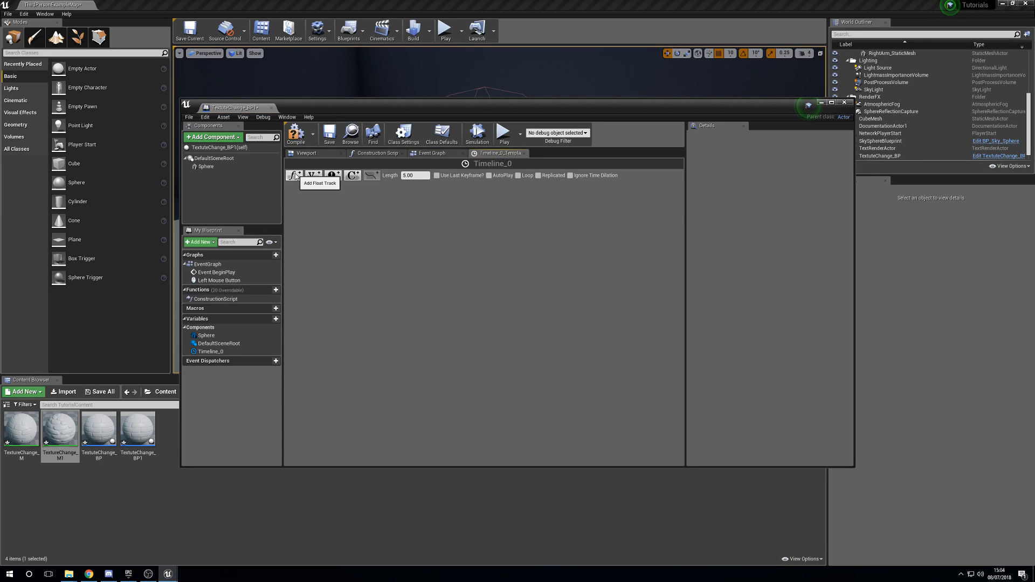
left_click(296, 175)
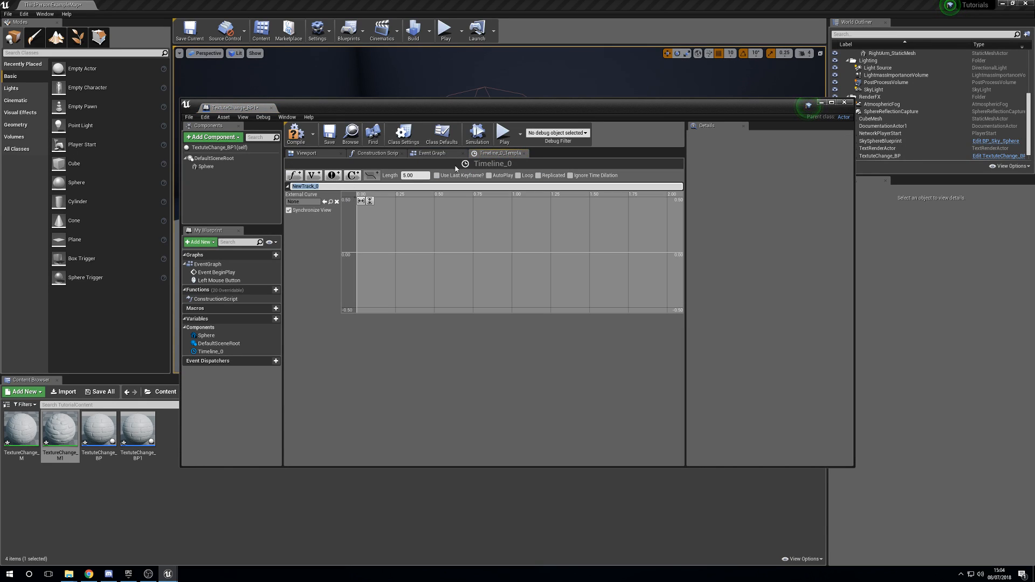
left_click(413, 175)
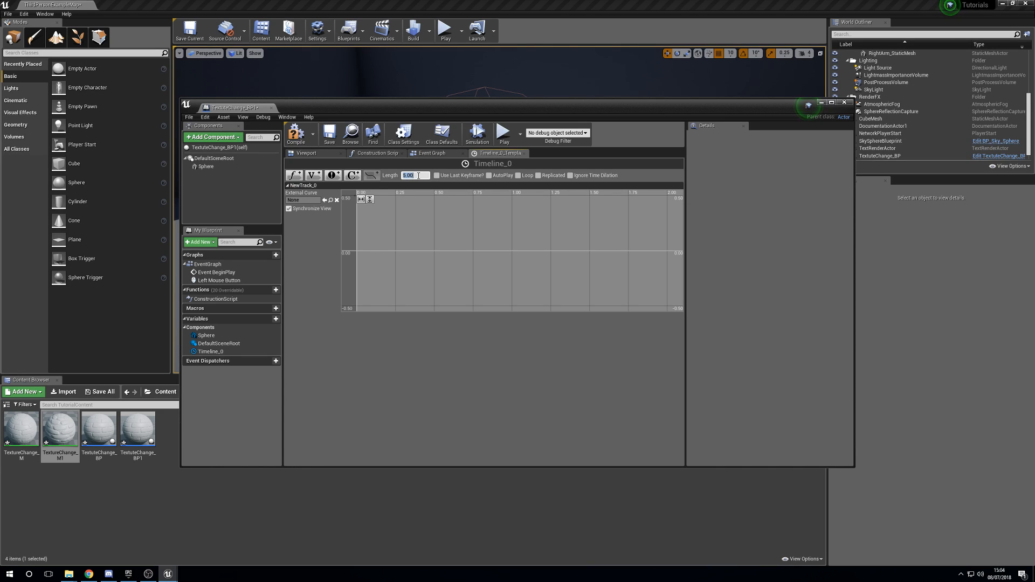
type("1.00")
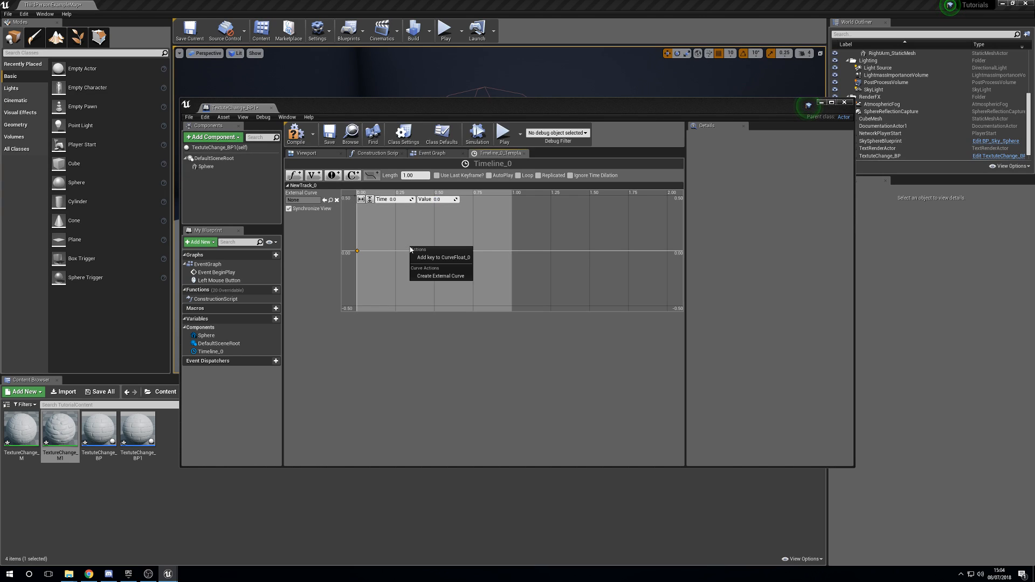
Step: Key the float curve to rise from 0 at time 0 to 1 at time 1, then return to the event graph
left_click(441, 257)
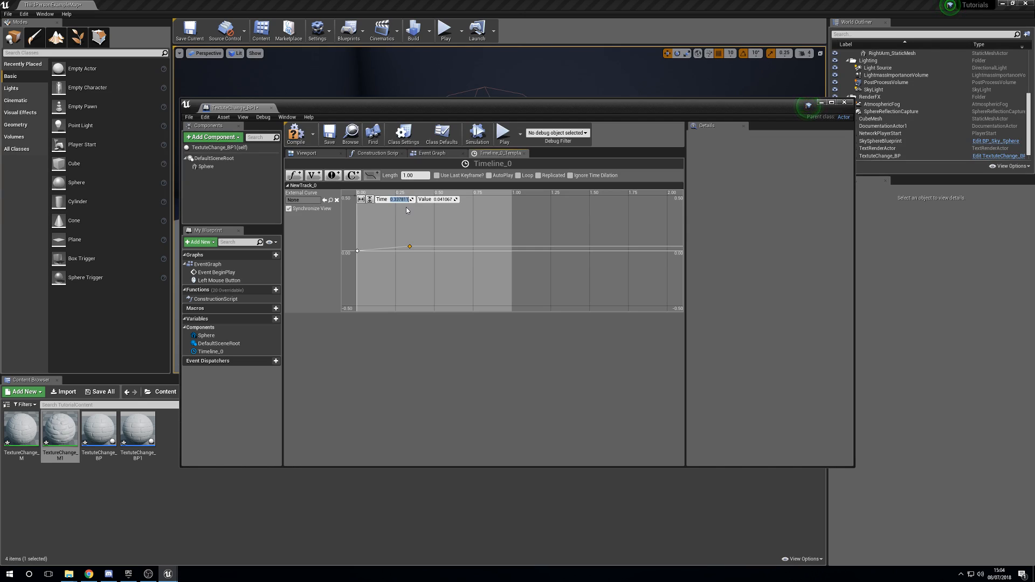
left_click_drag(410, 246, 513, 246)
type("1")
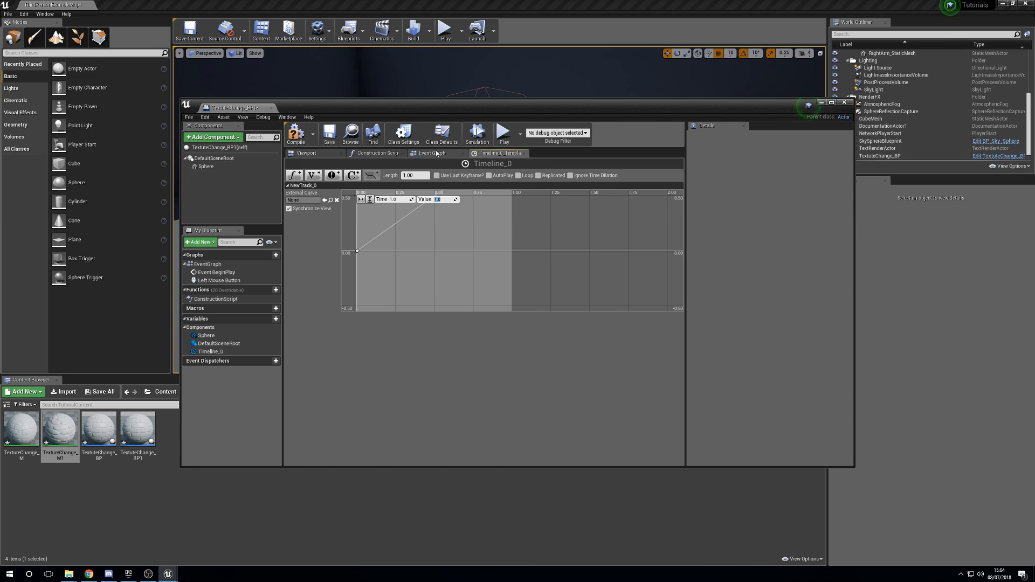
left_click(431, 153)
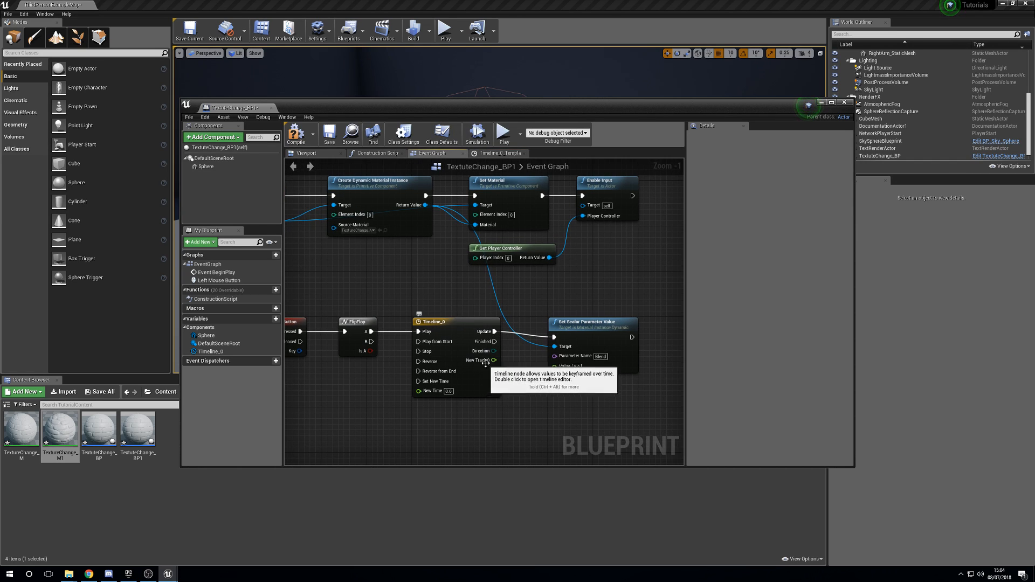
Step: Wire New Track 0 into the Blend setter's Value and FlipFlop B into the timeline's Reverse
left_click_drag(494, 361, 552, 367)
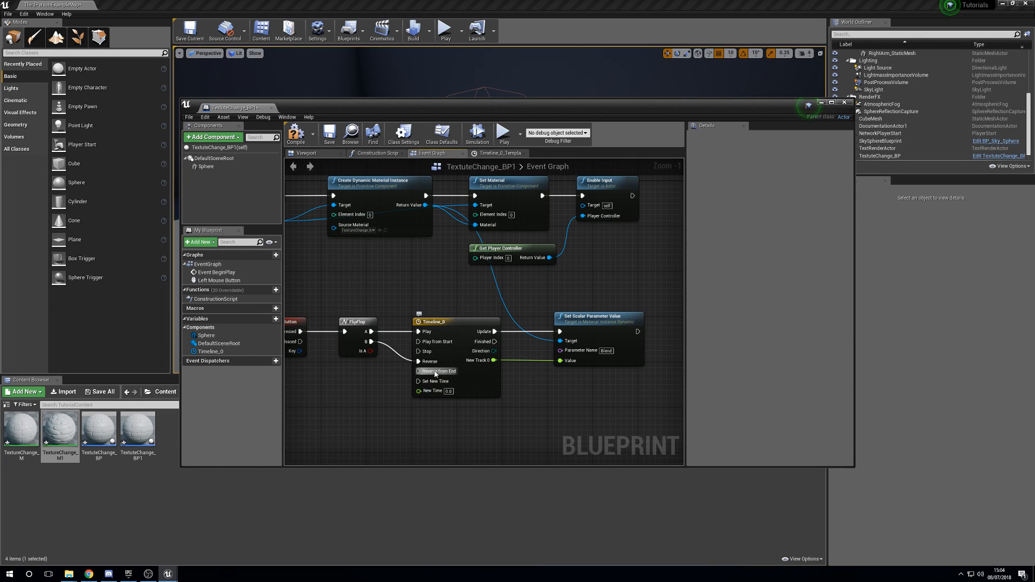
mouse_move(466, 279)
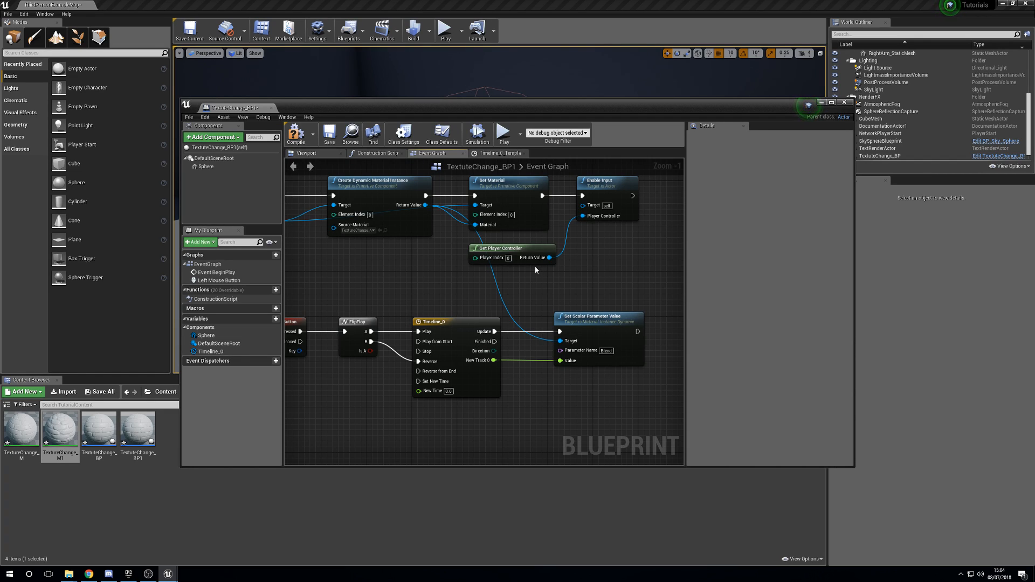
mouse_move(515, 334)
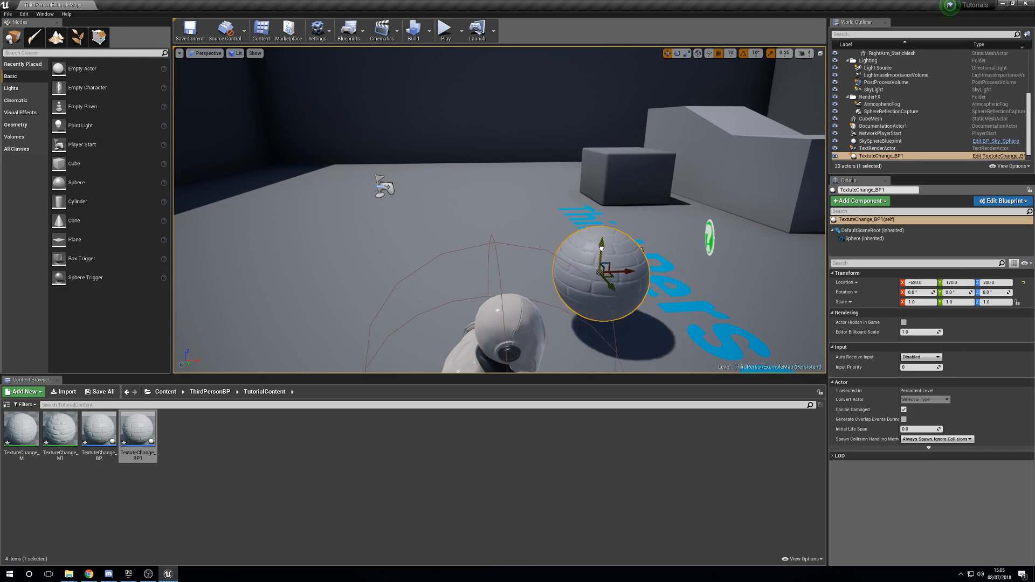
Step: Start a play session to test the TextureChange_BP1 sphere in the level
left_click(445, 31)
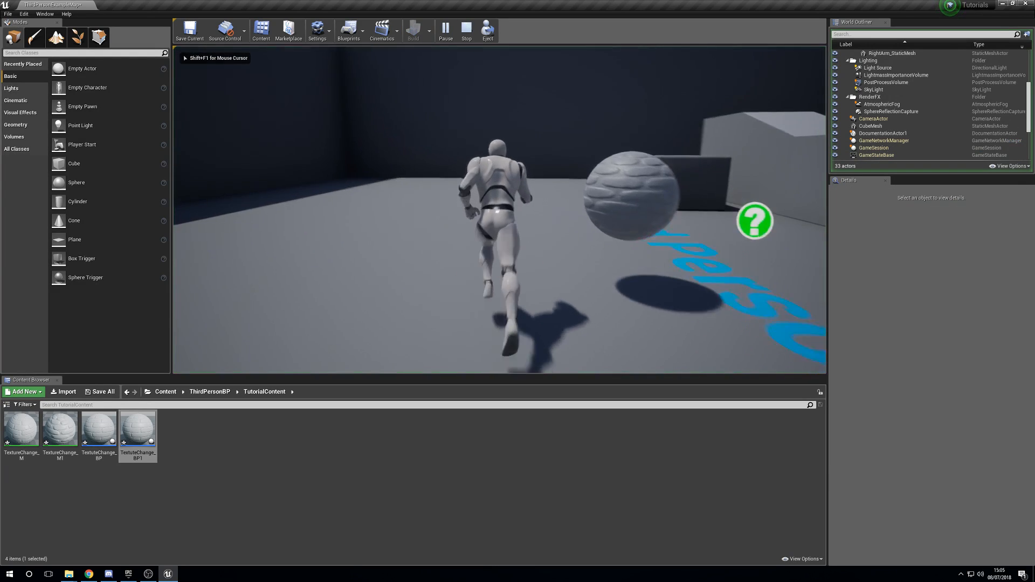